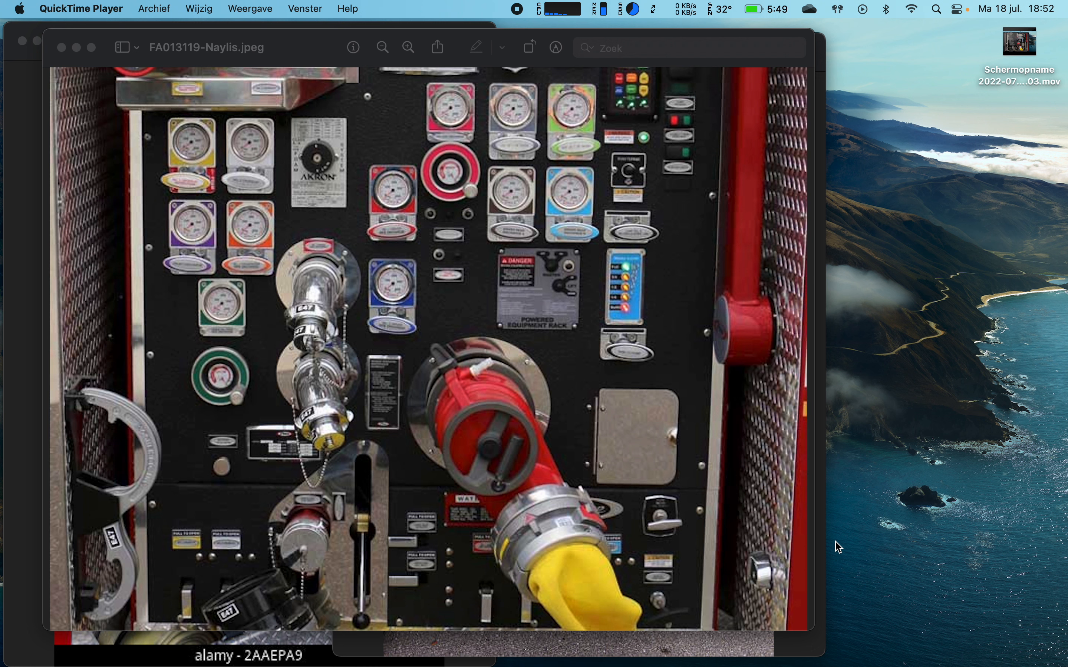
pyautogui.moveTo(325, 347)
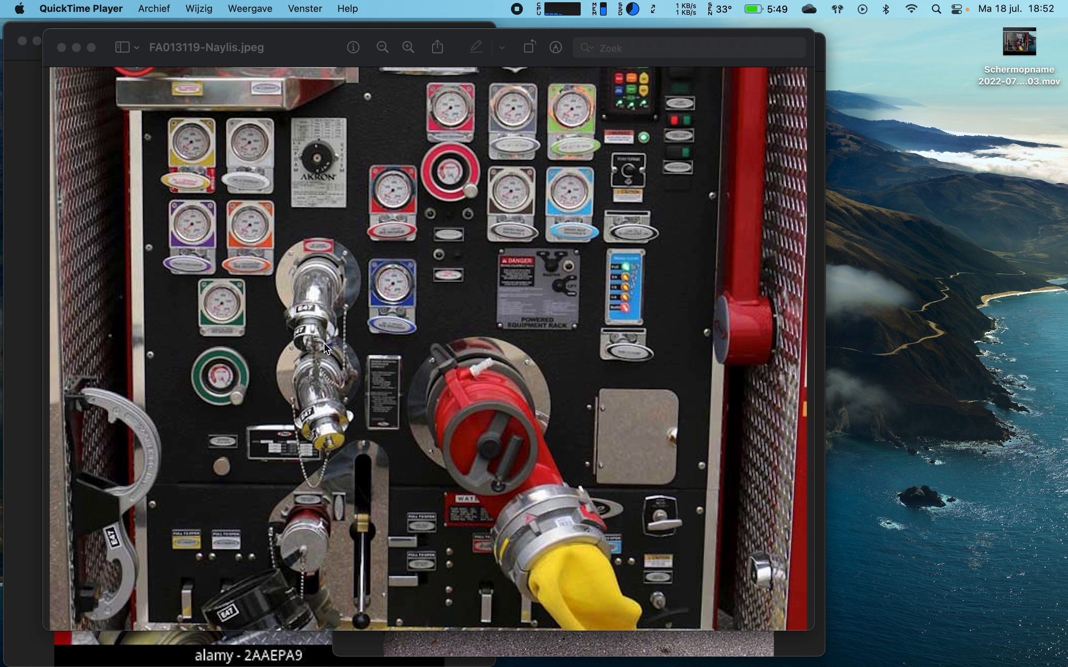
pyautogui.moveTo(150, 352)
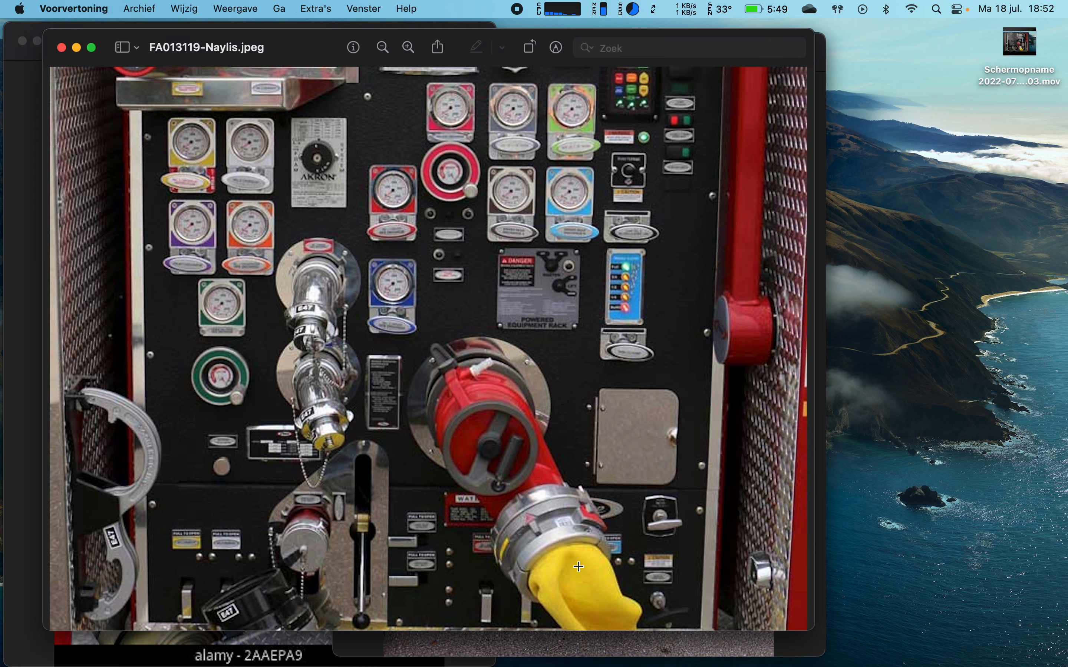
pyautogui.moveTo(547, 544)
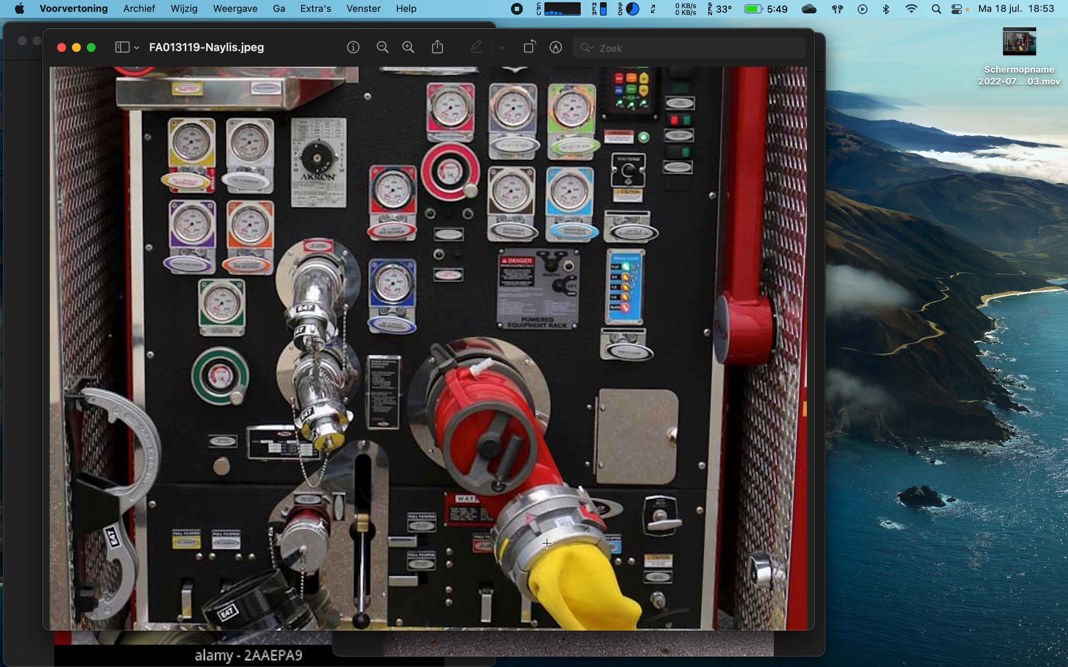
pyautogui.moveTo(443, 364)
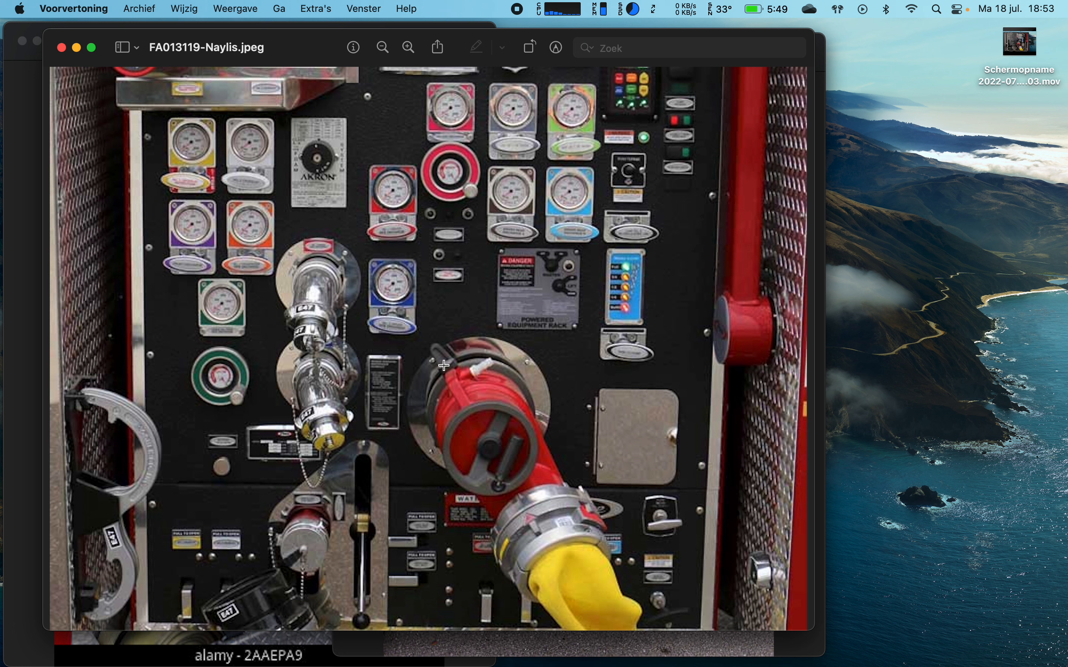
pyautogui.moveTo(325, 215)
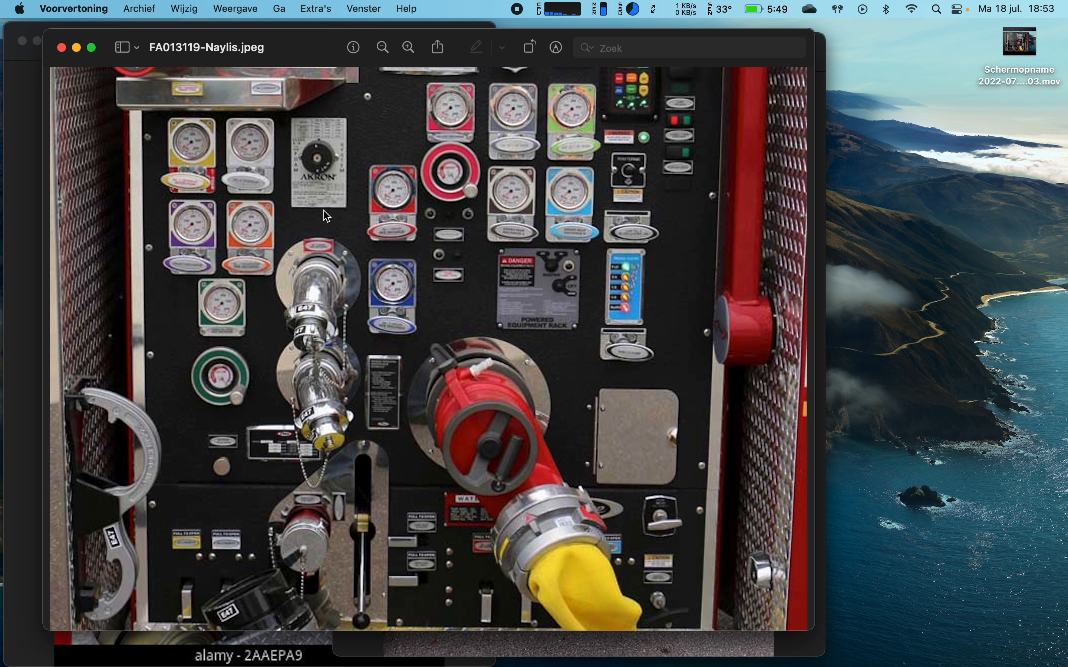
pyautogui.moveTo(349, 235)
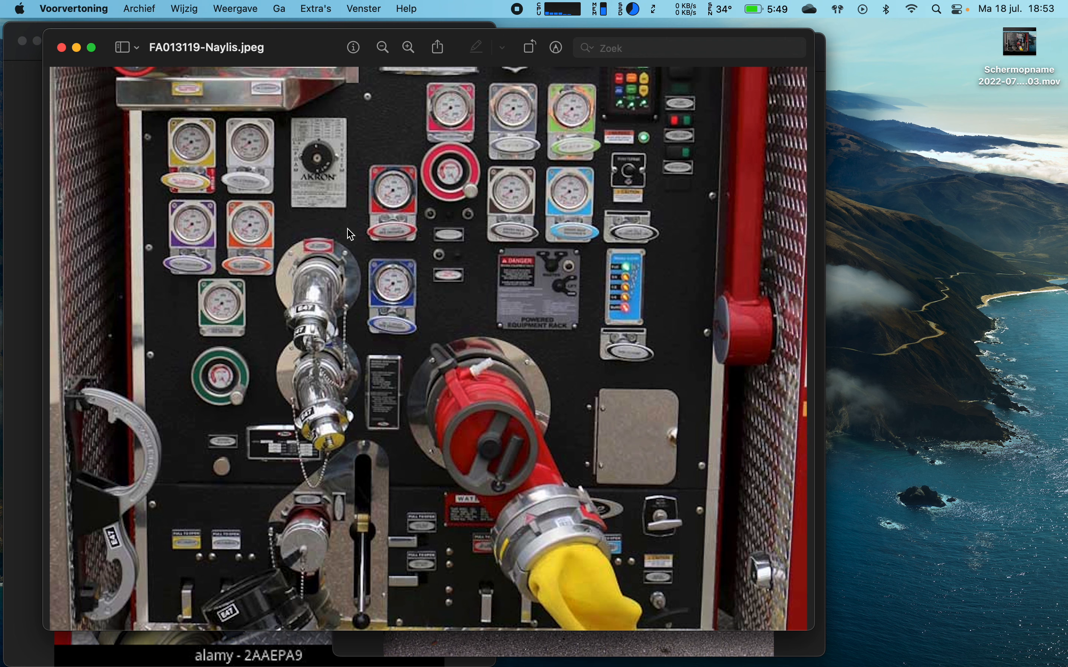
pyautogui.moveTo(276, 253)
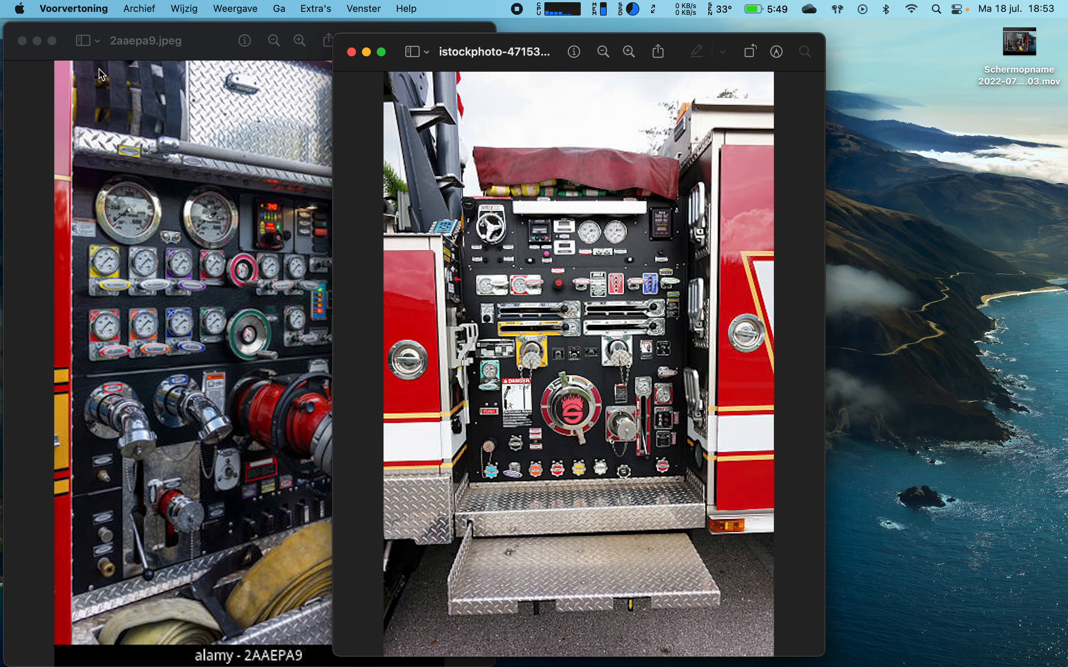
pyautogui.moveTo(489, 347)
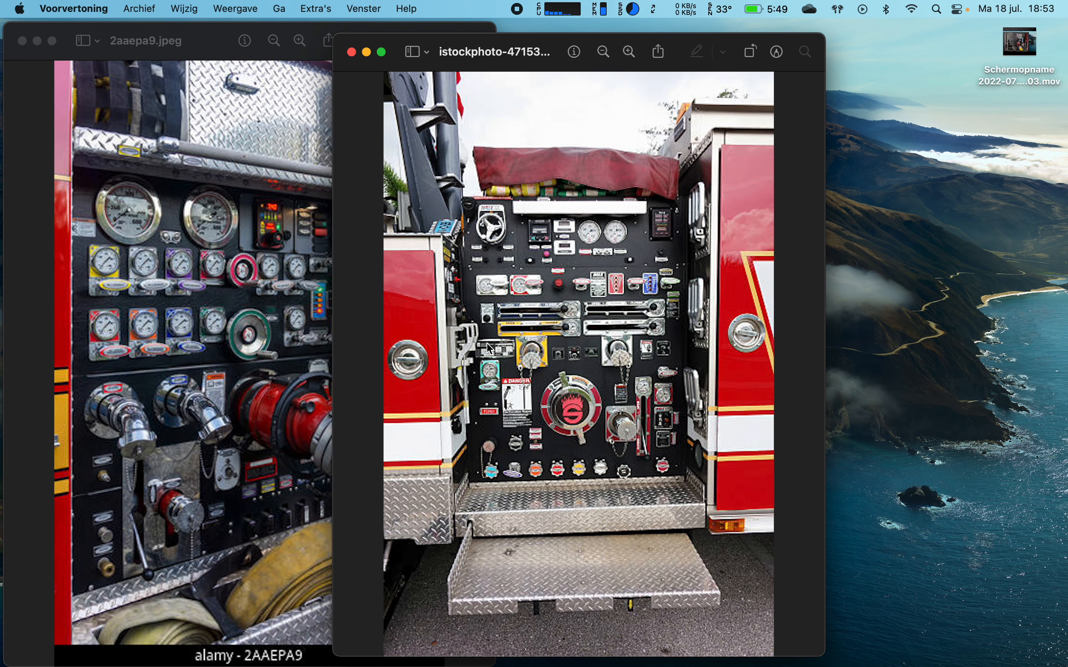
pyautogui.moveTo(664, 272)
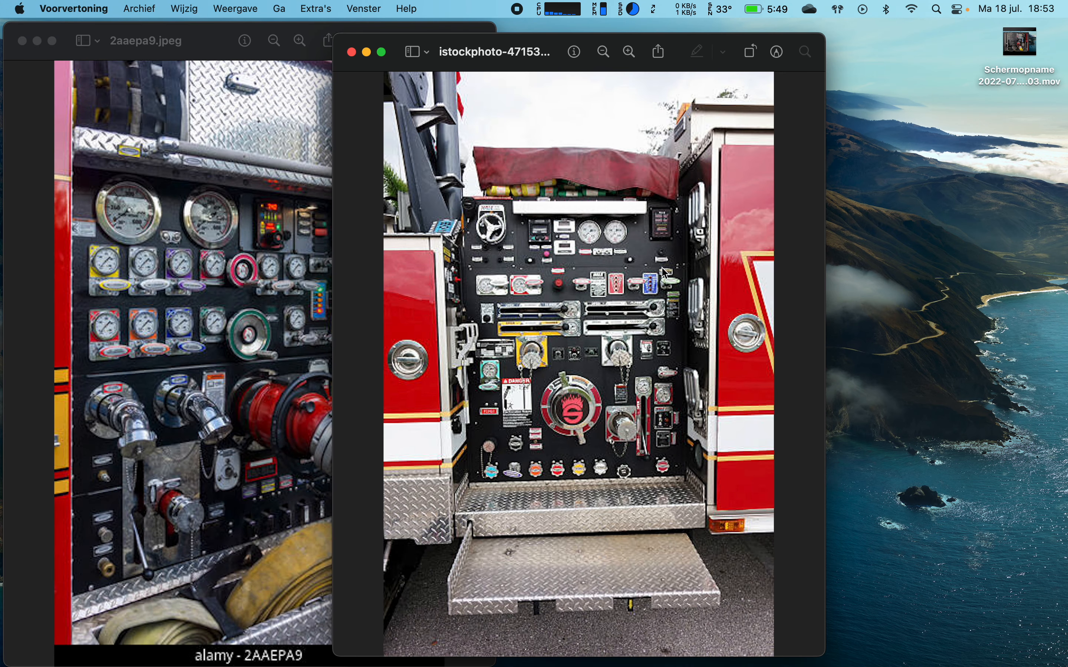
pyautogui.moveTo(200, 375)
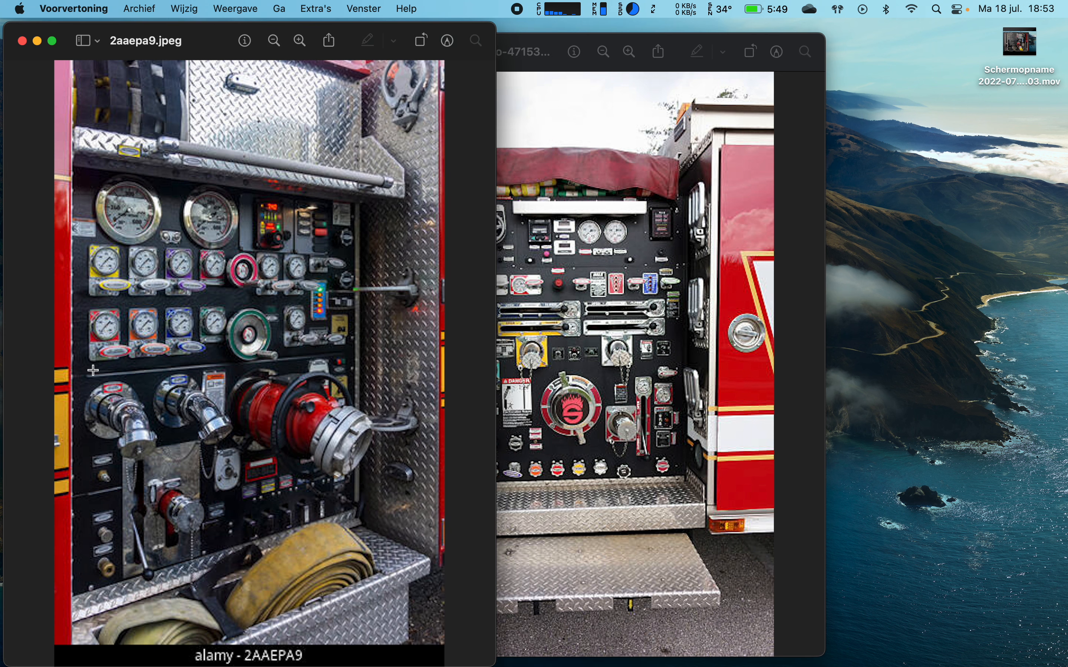
pyautogui.moveTo(240, 321)
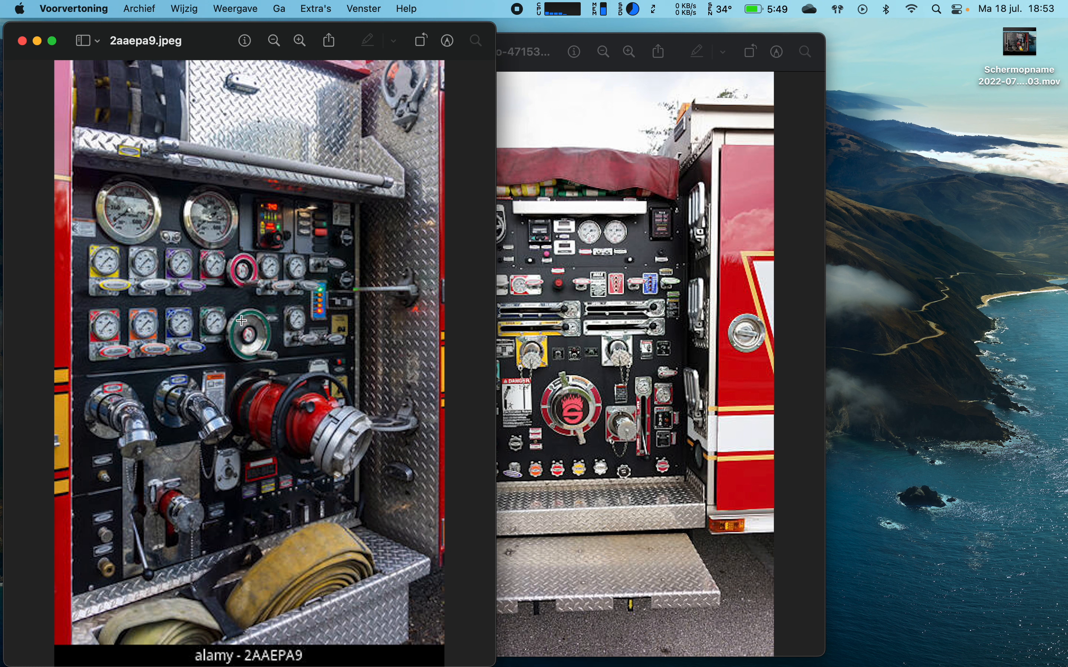
pyautogui.moveTo(184, 280)
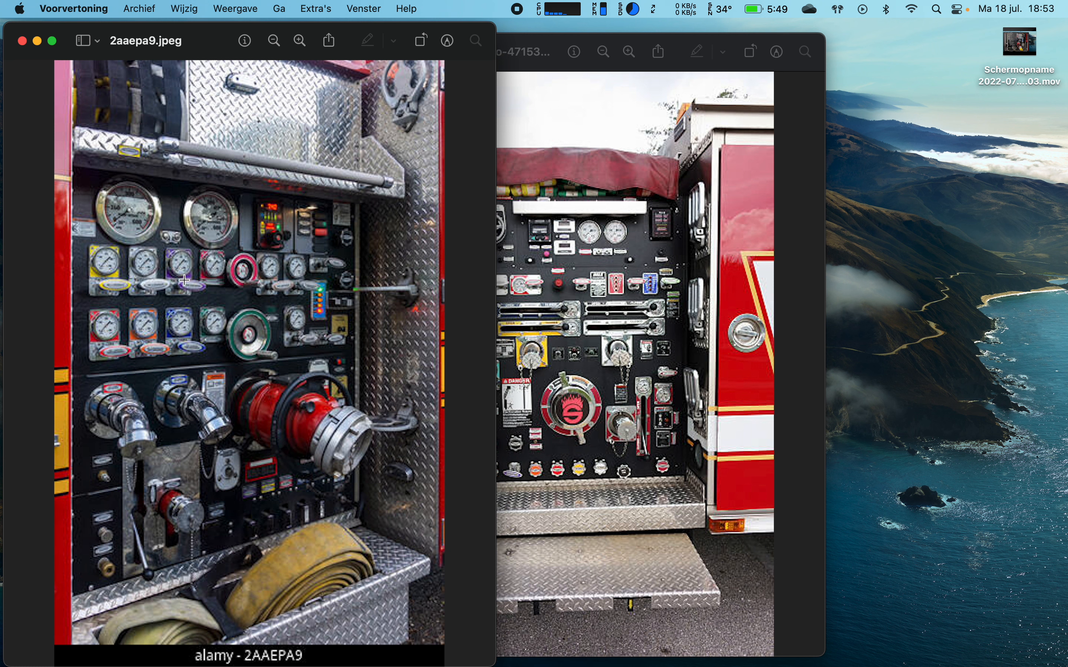
pyautogui.moveTo(193, 291)
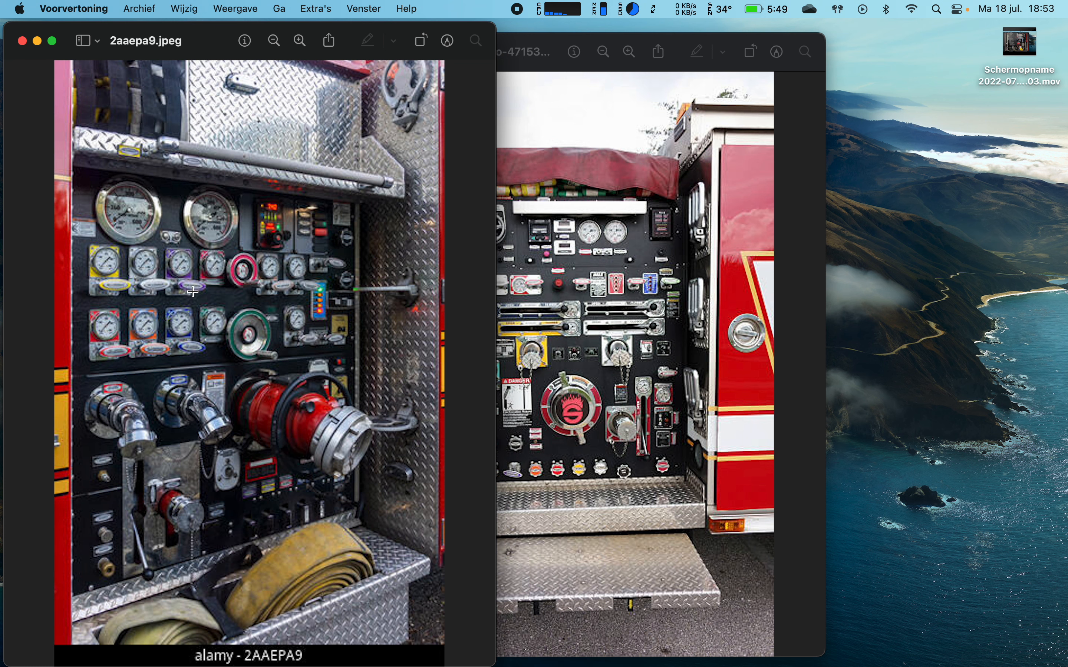
pyautogui.moveTo(224, 345)
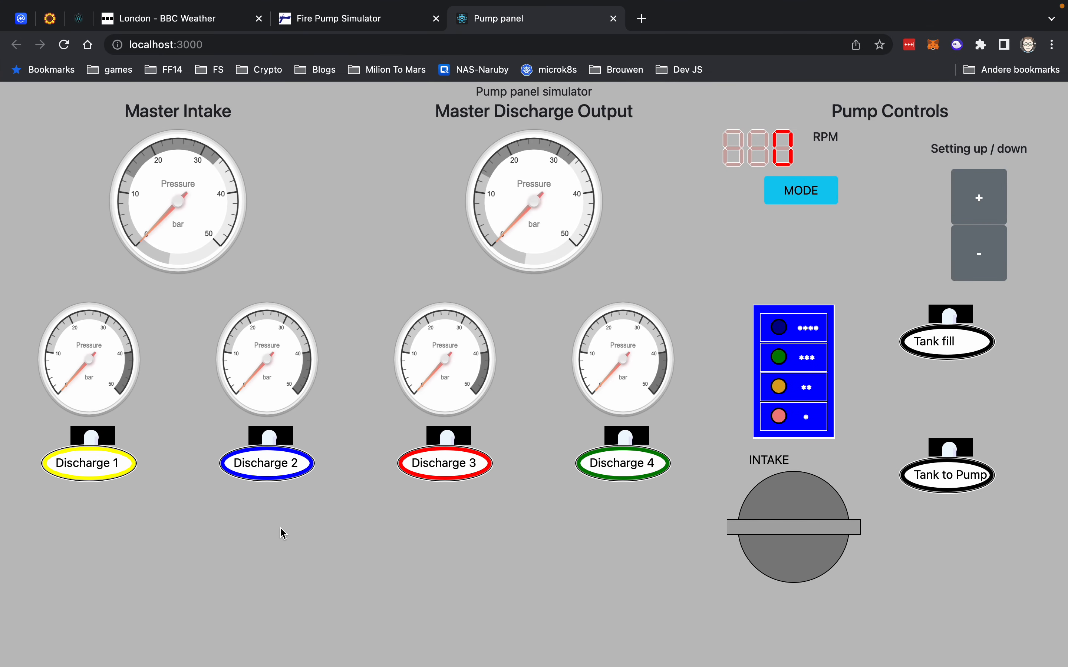
pyautogui.moveTo(576, 589)
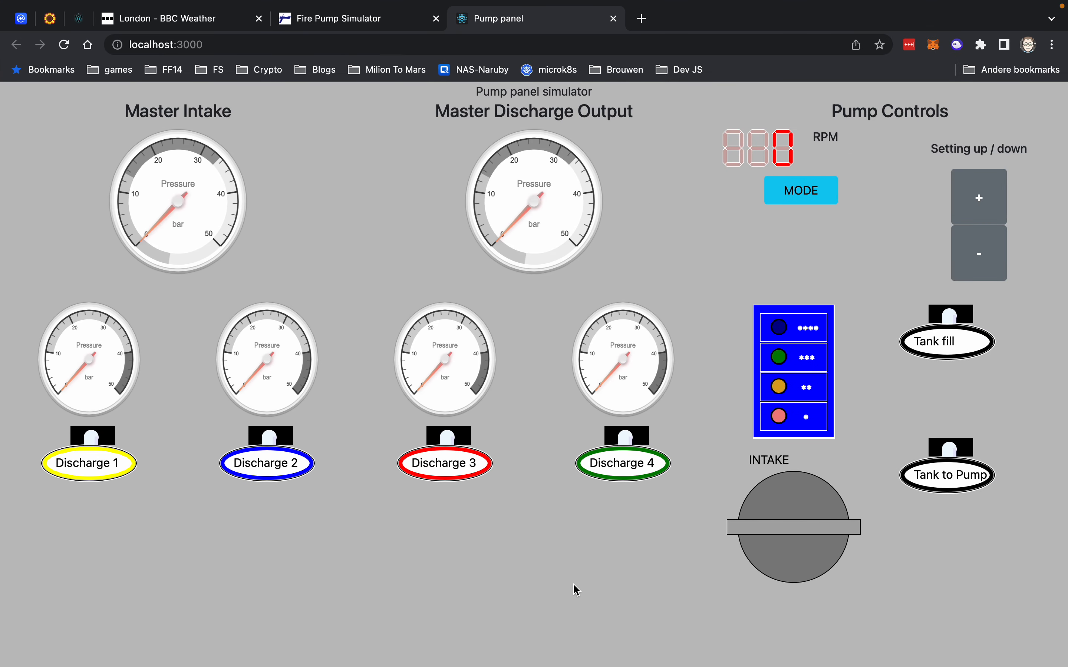
pyautogui.moveTo(780, 525)
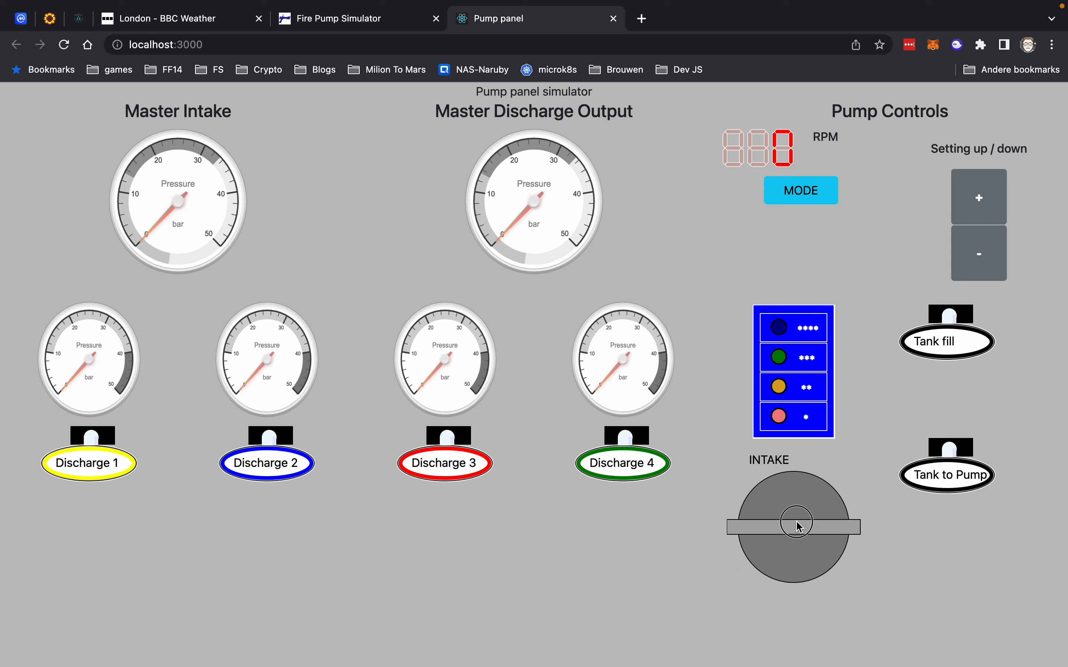
# Step: Remove the intake cap and open the intake so it shows as a yellow inlet
pyautogui.click(793, 526)
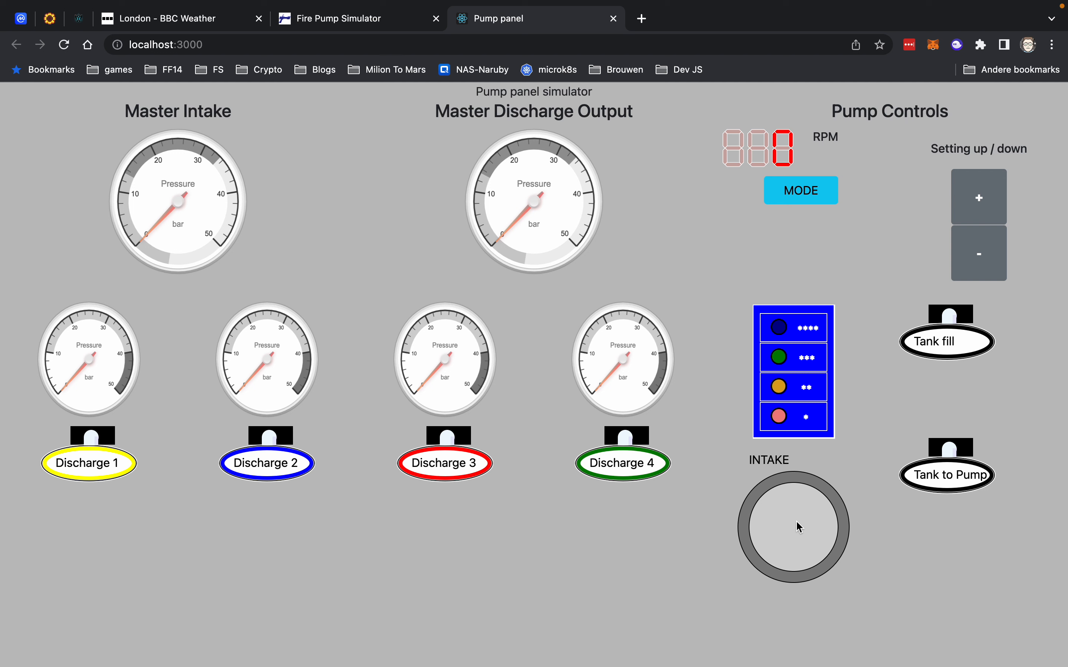
pyautogui.click(792, 526)
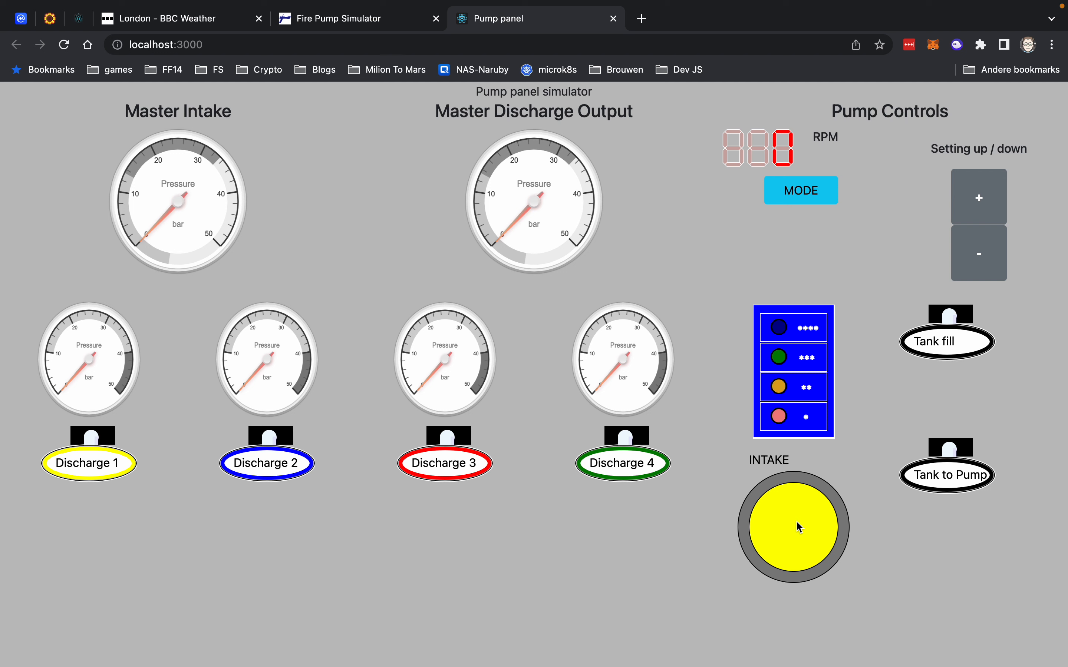
pyautogui.moveTo(810, 544)
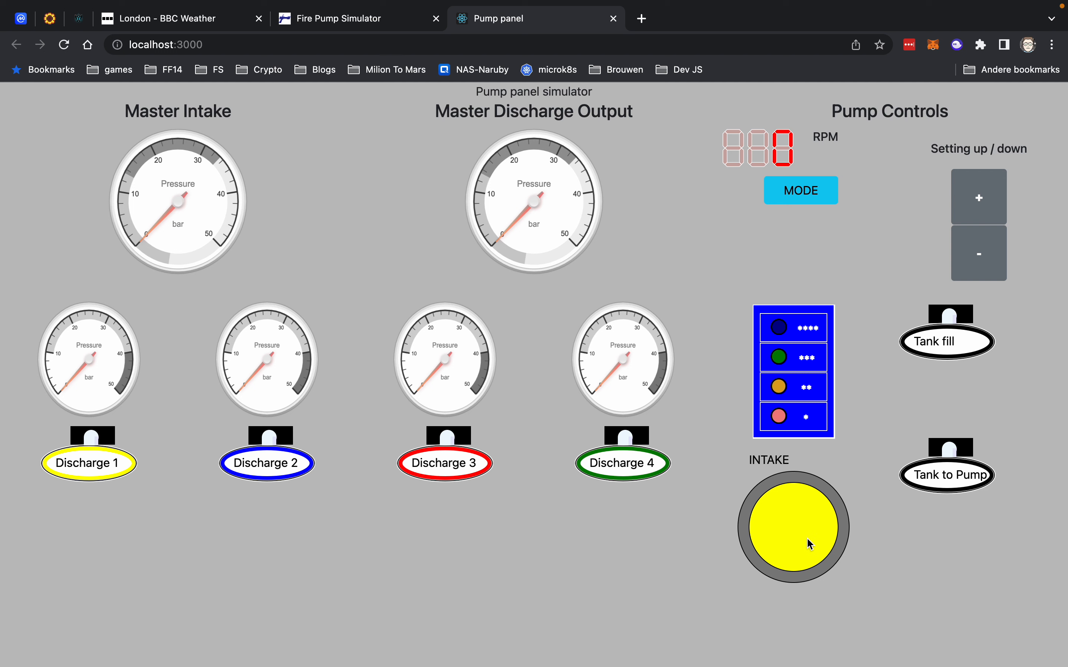
pyautogui.moveTo(827, 485)
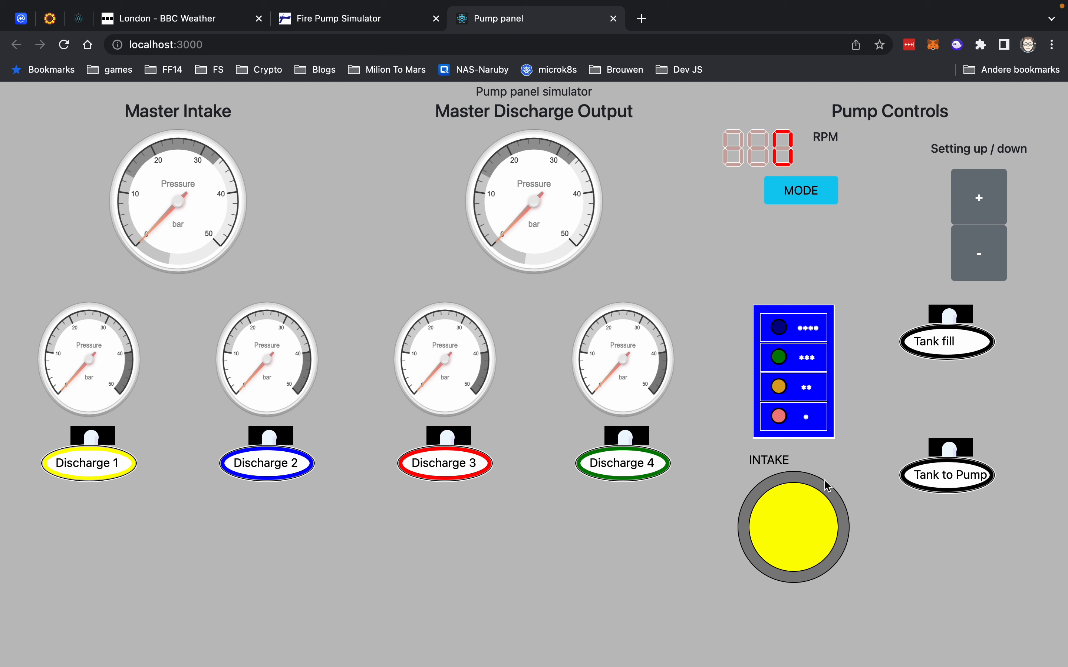
pyautogui.moveTo(920, 362)
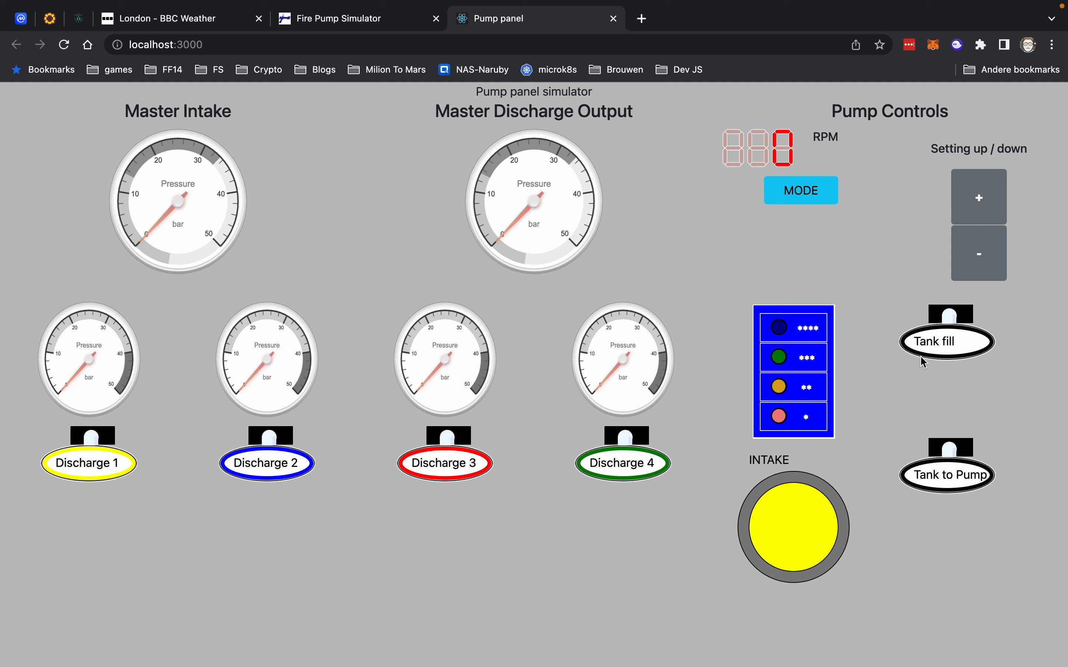
pyautogui.moveTo(857, 434)
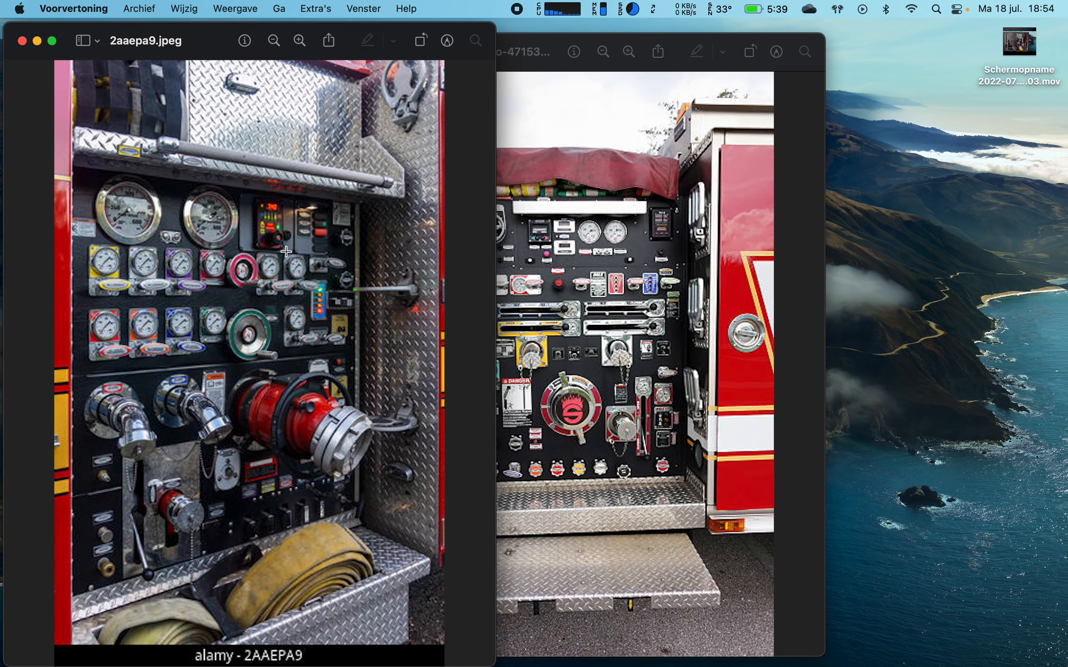
pyautogui.moveTo(323, 306)
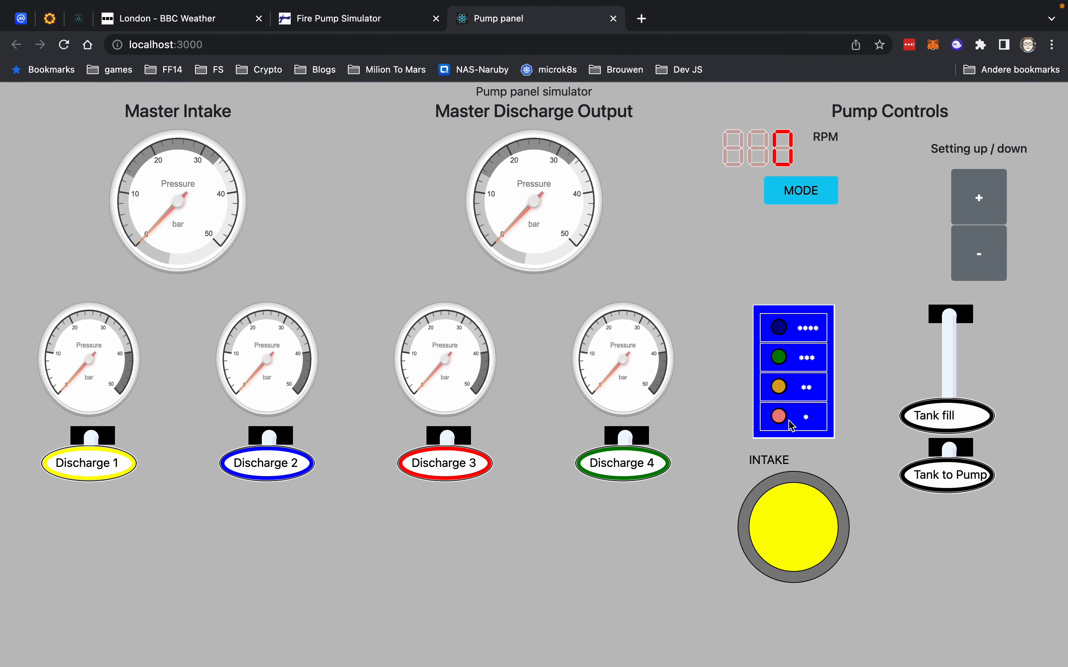
# Step: Light all four tank level indicators from the lowest red one up to the top
pyautogui.click(779, 416)
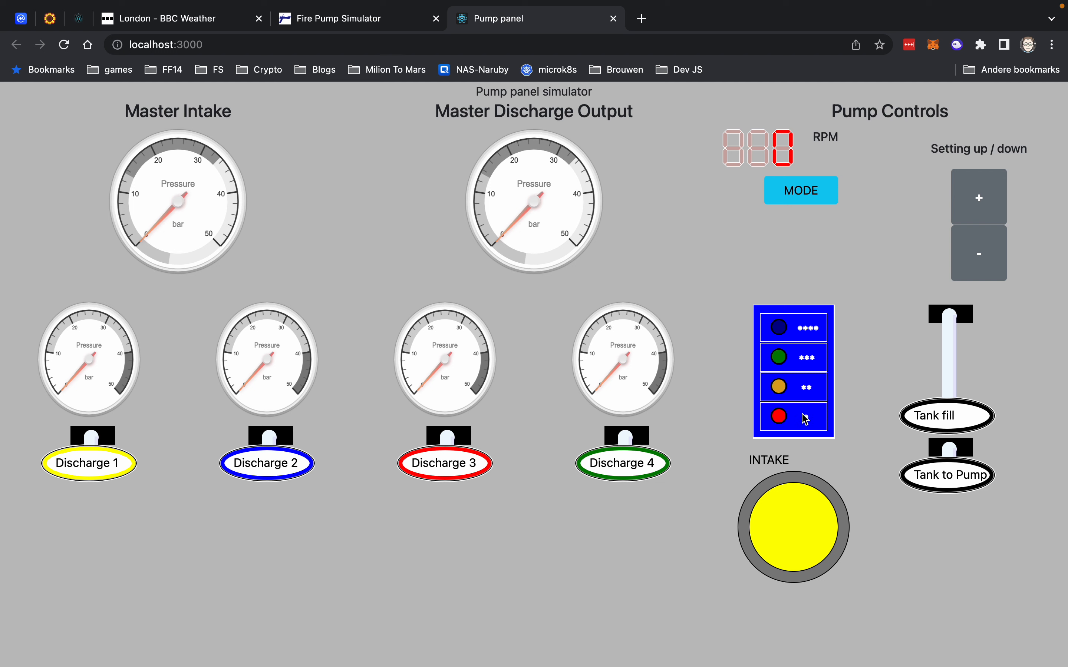
pyautogui.click(779, 387)
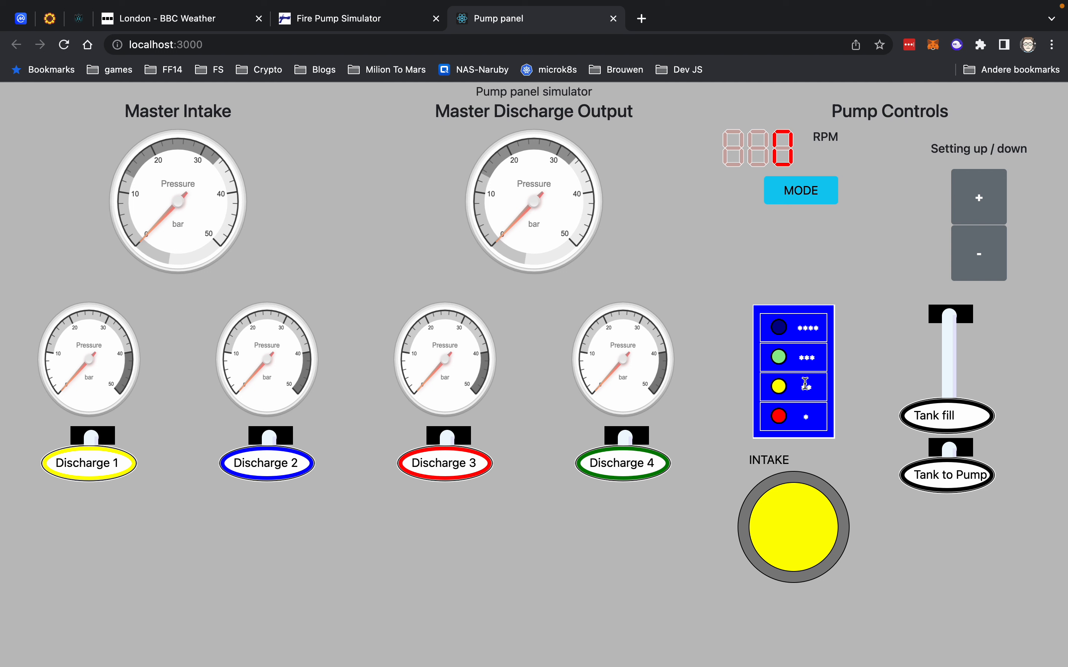
pyautogui.click(792, 327)
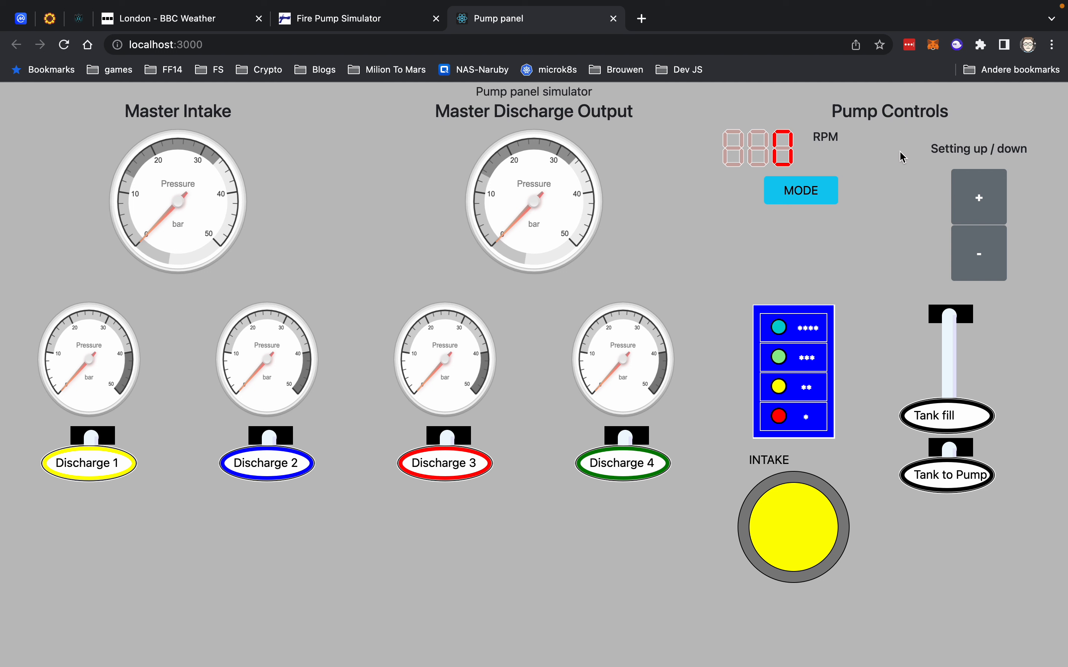
pyautogui.moveTo(880, 185)
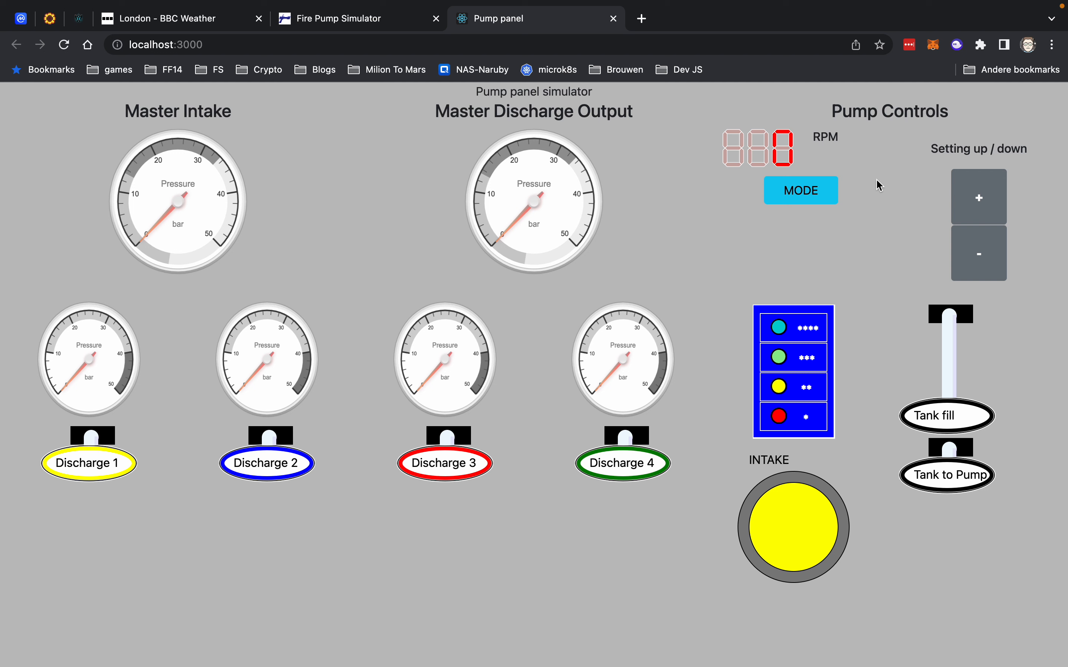
pyautogui.moveTo(857, 138)
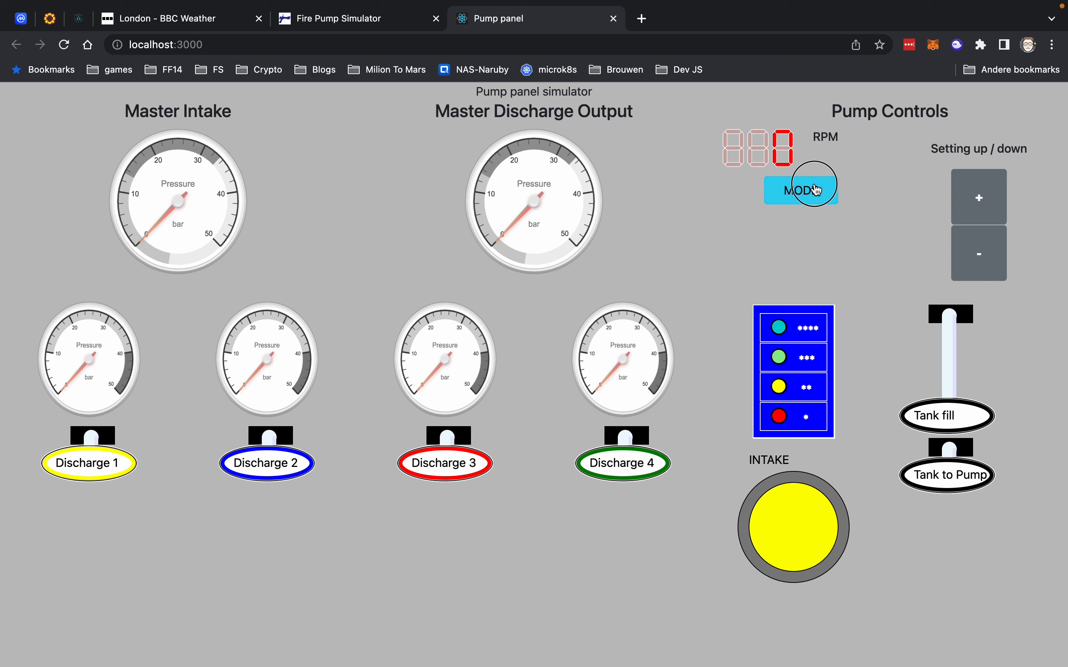
pyautogui.click(801, 190)
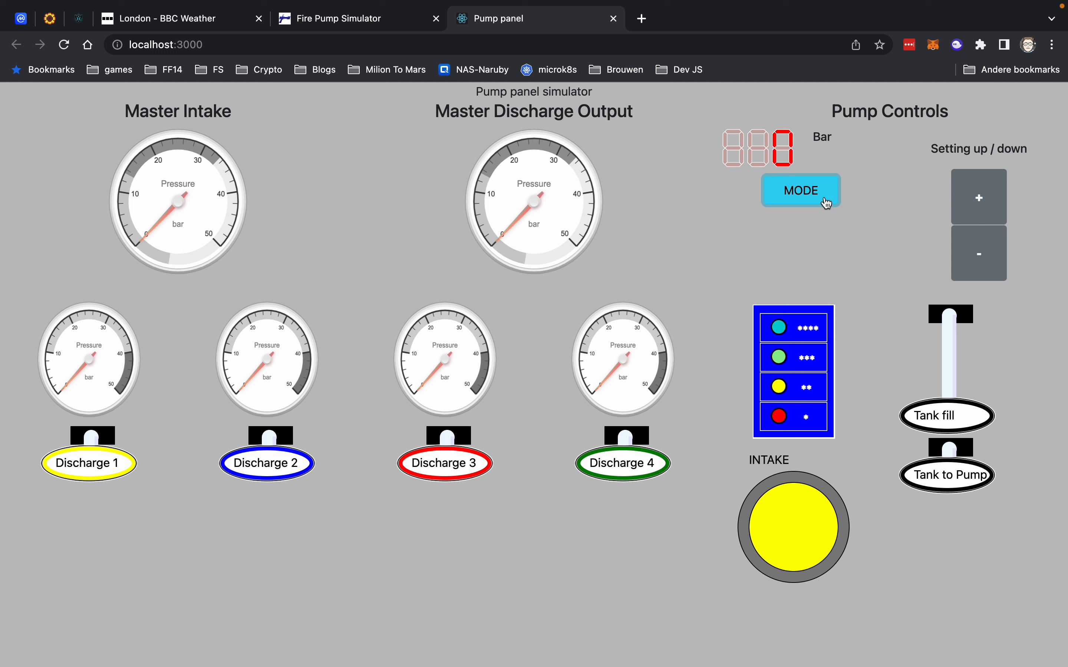
pyautogui.click(801, 190)
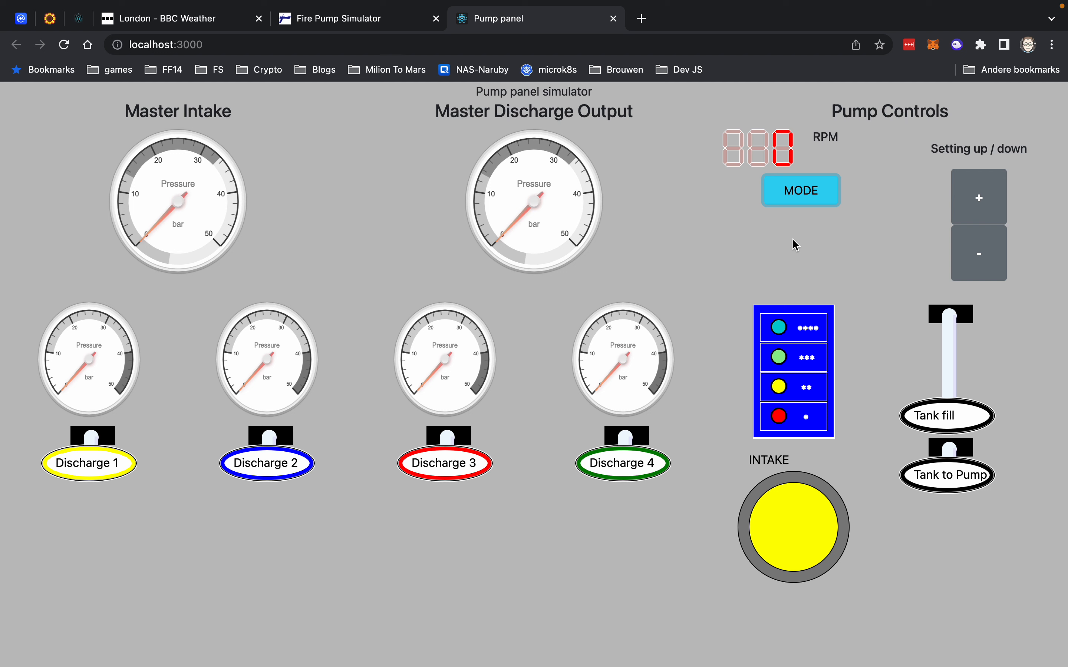
pyautogui.moveTo(831, 215)
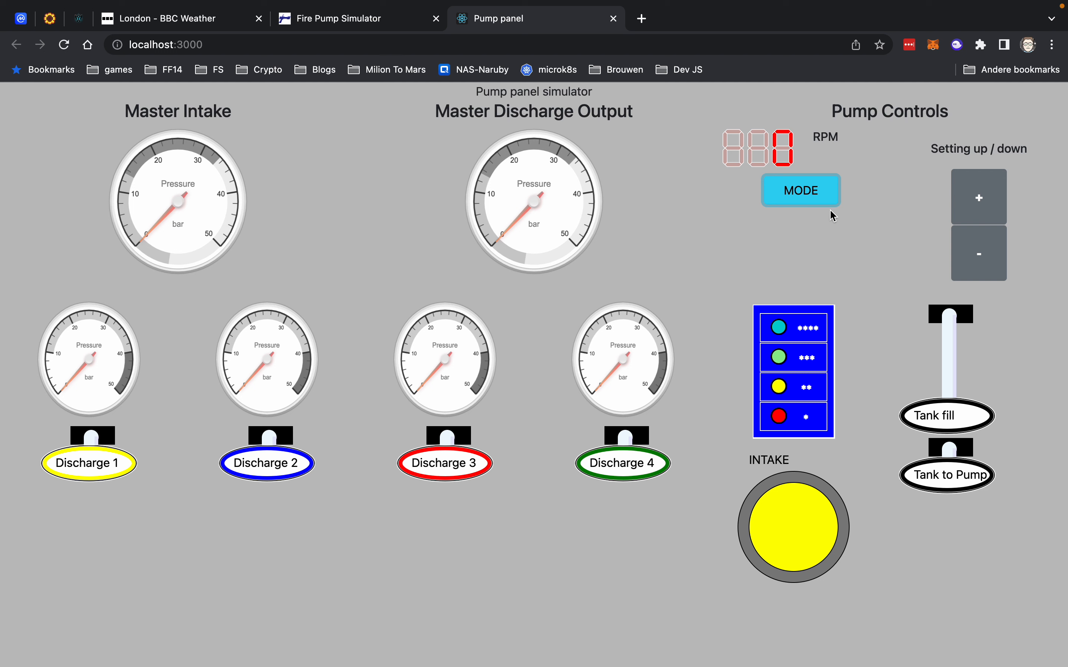
pyautogui.moveTo(795, 150)
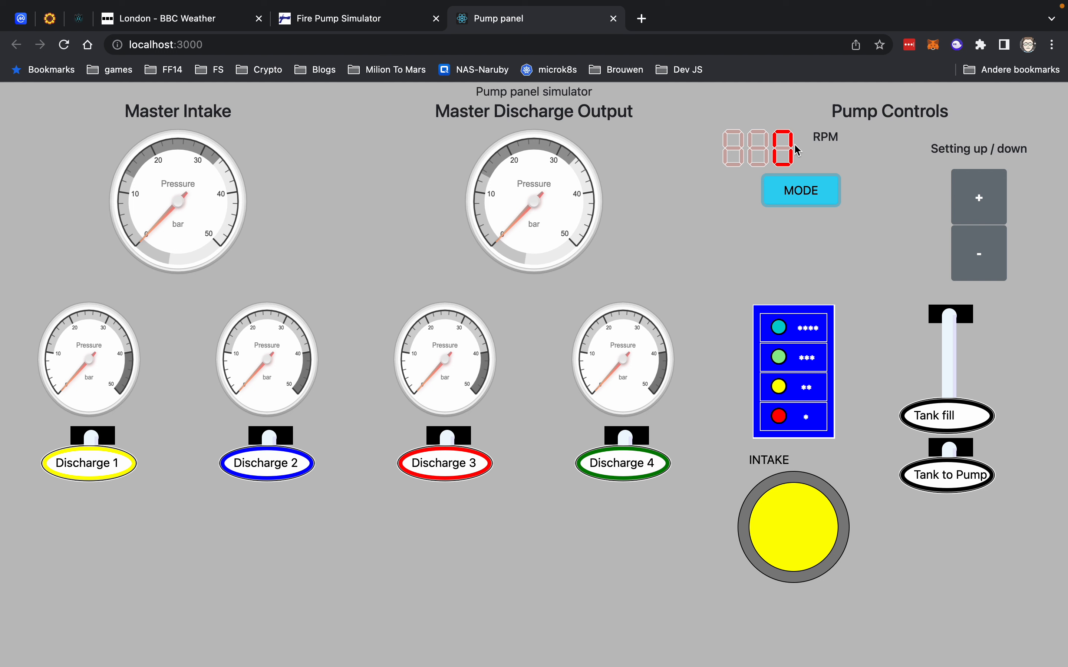
pyautogui.moveTo(822, 157)
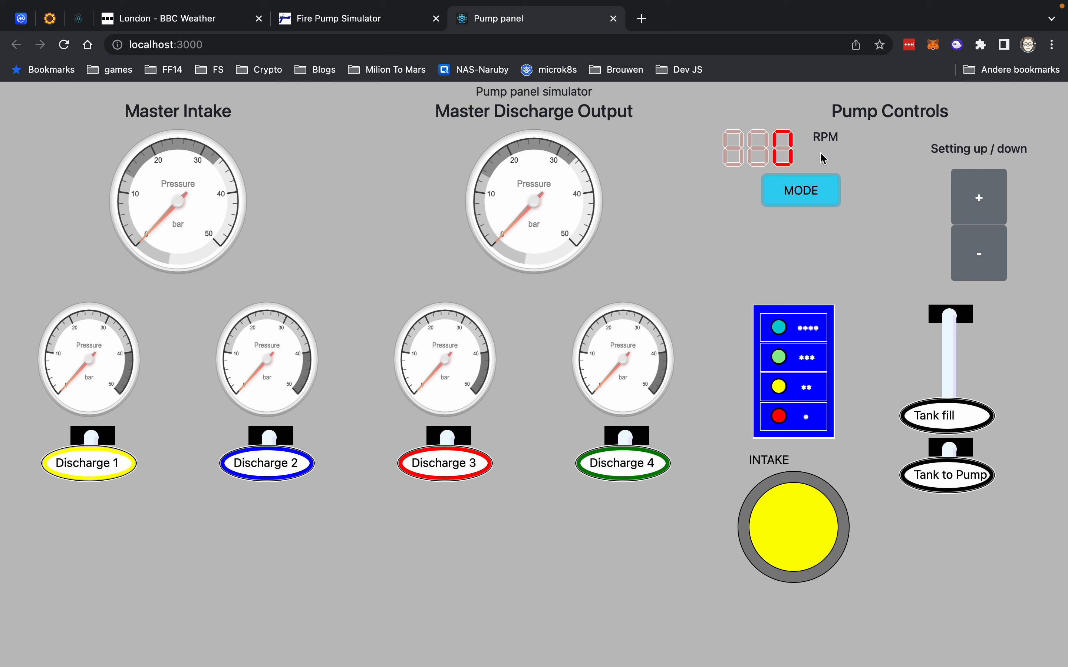
pyautogui.moveTo(991, 205)
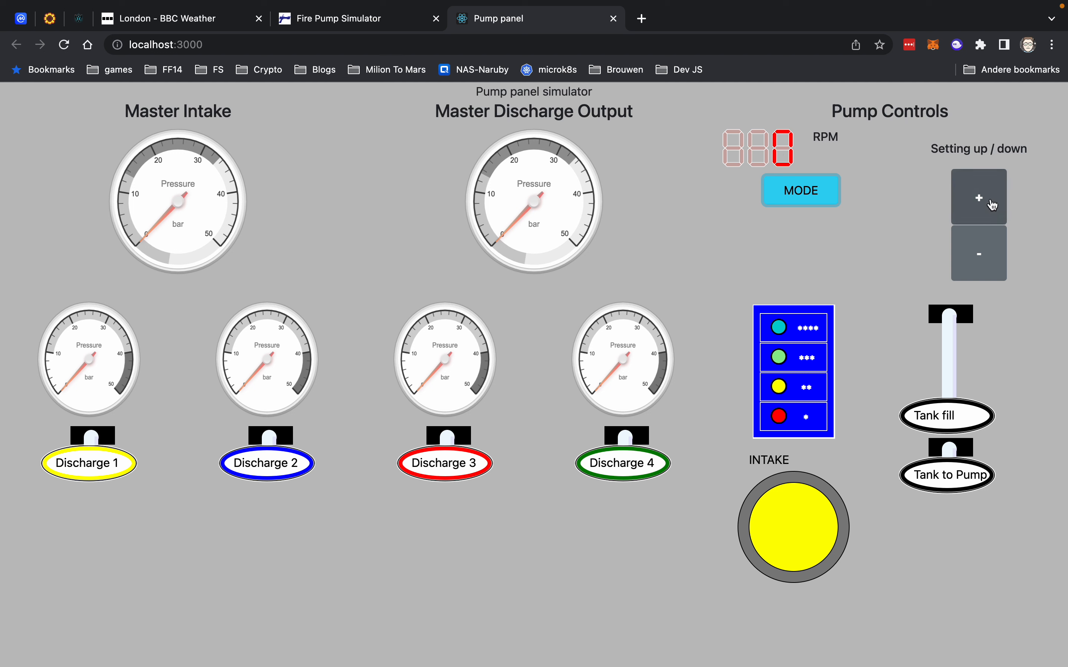
# Step: Step the engine speed up with the + setting button until it reads 220 RPM
pyautogui.click(977, 196)
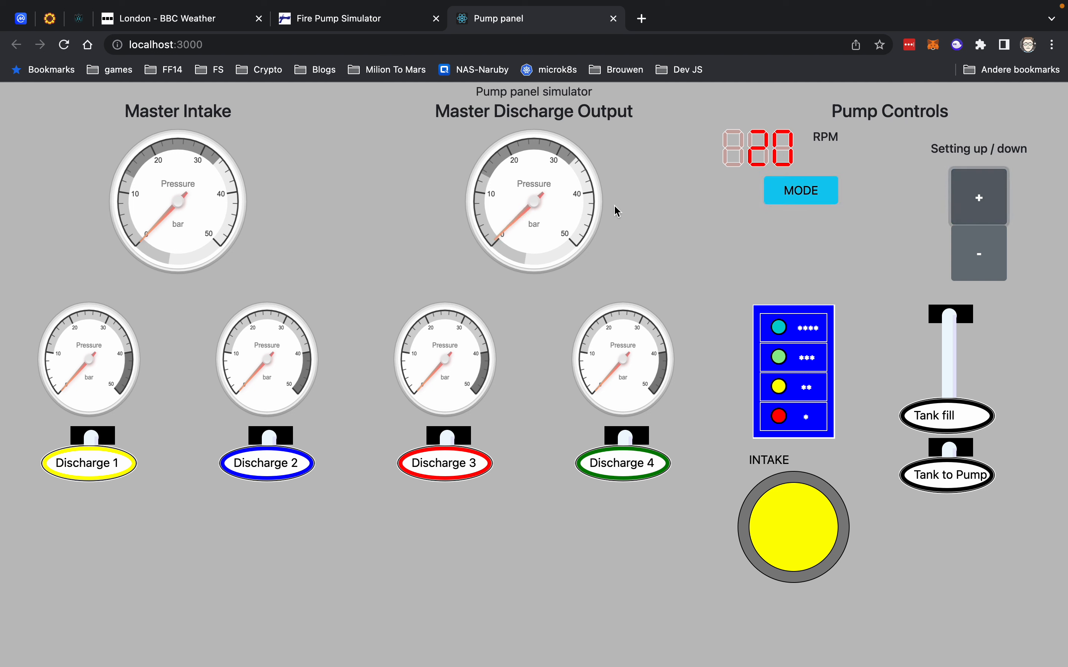
pyautogui.click(979, 197)
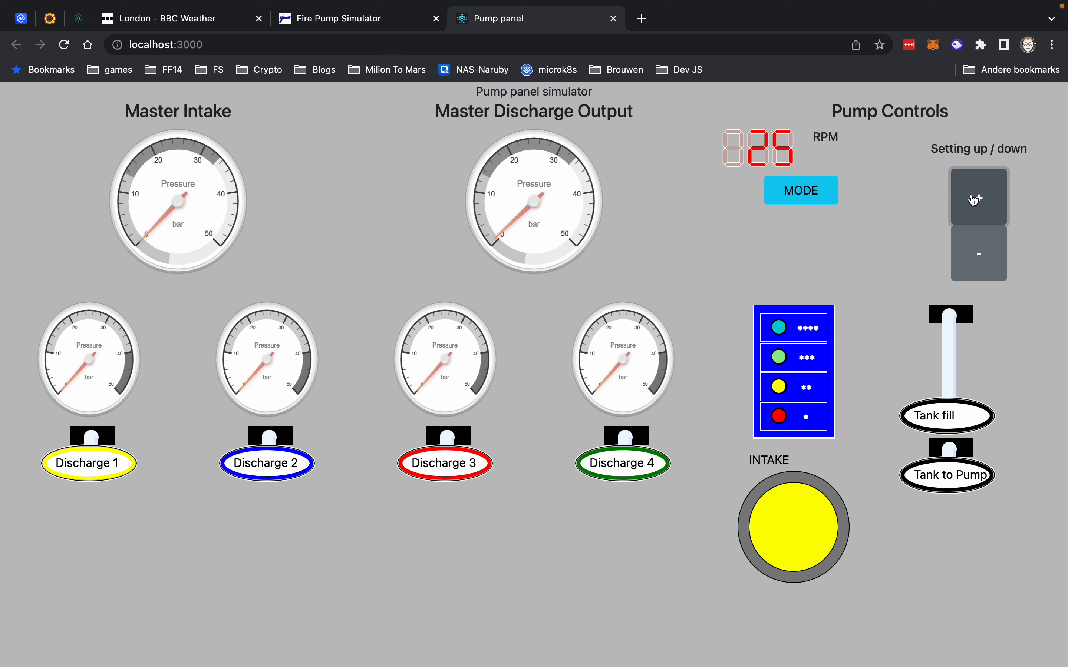
pyautogui.click(977, 197)
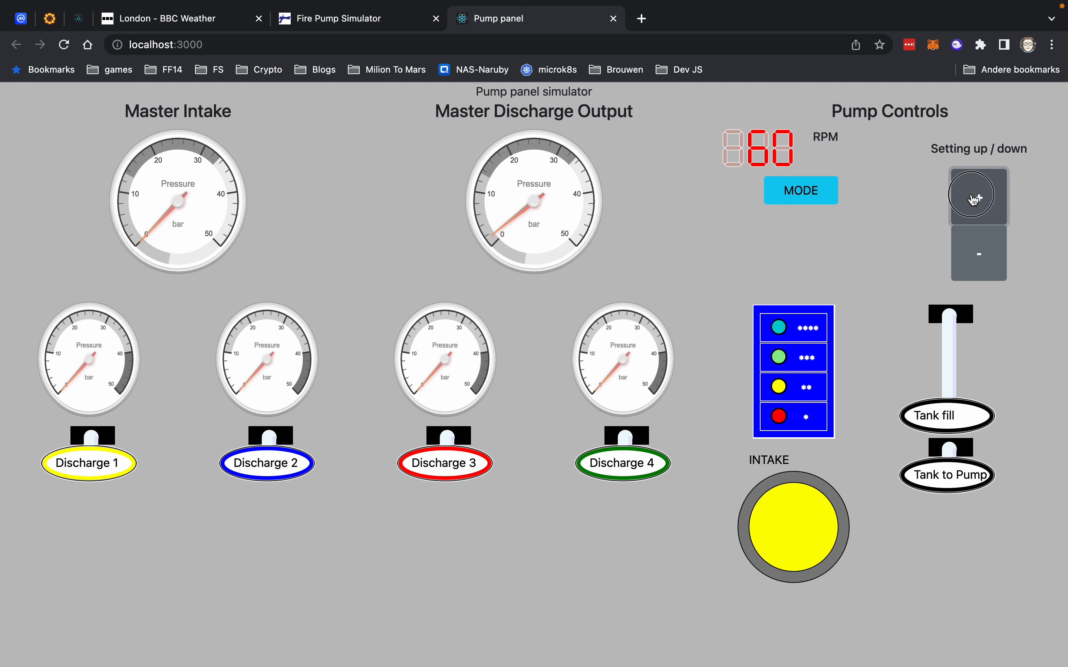
pyautogui.click(978, 196)
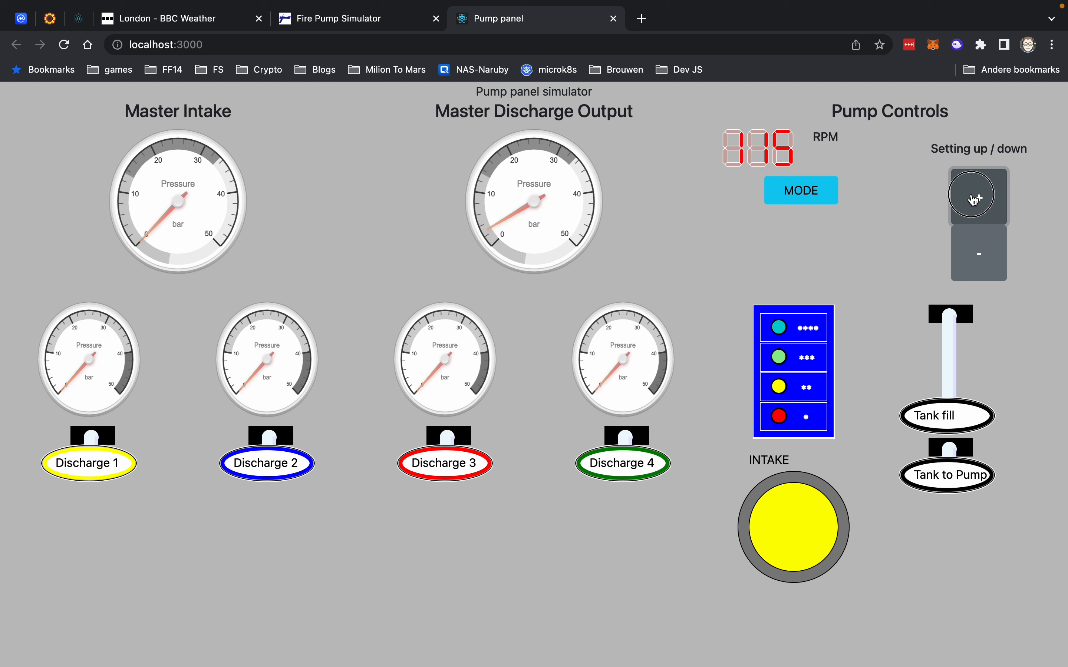
pyautogui.click(977, 196)
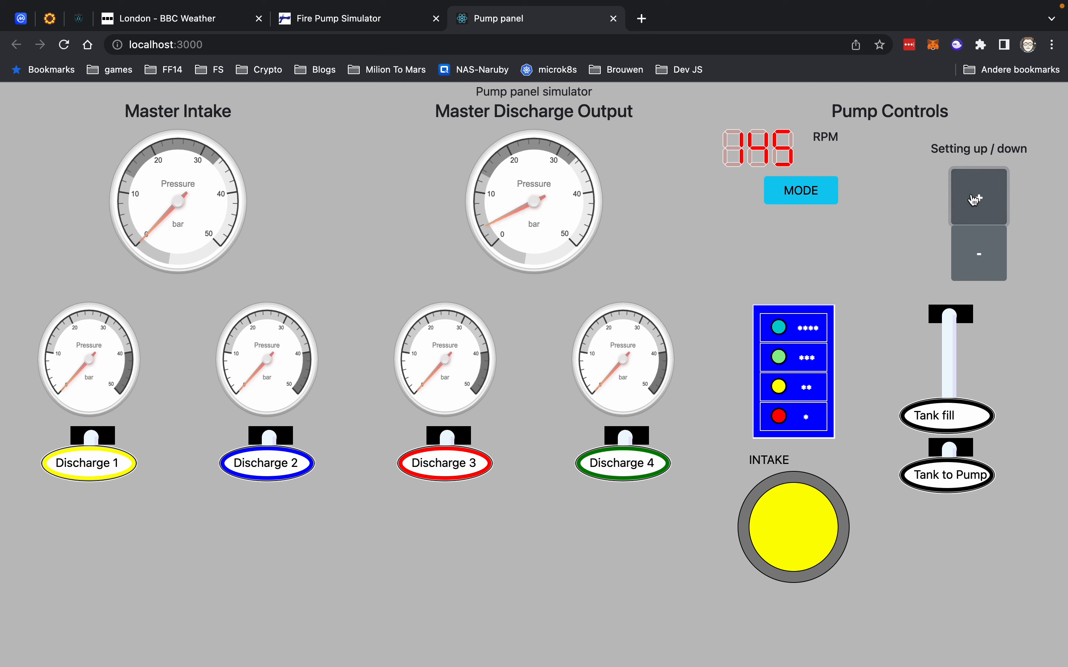
pyautogui.click(977, 197)
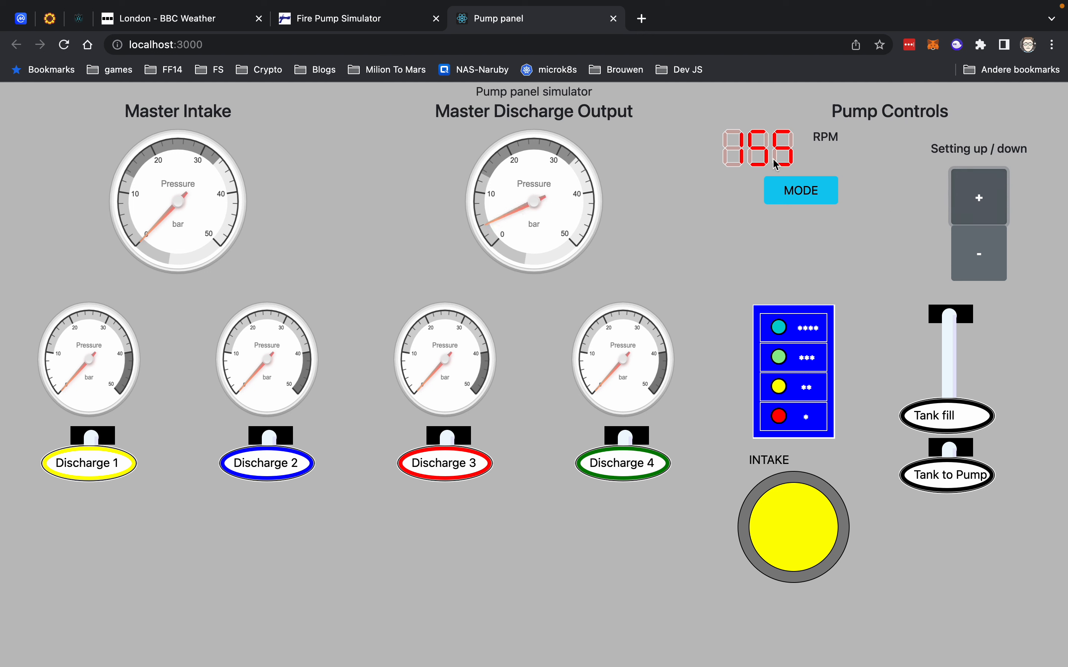
pyautogui.moveTo(724, 171)
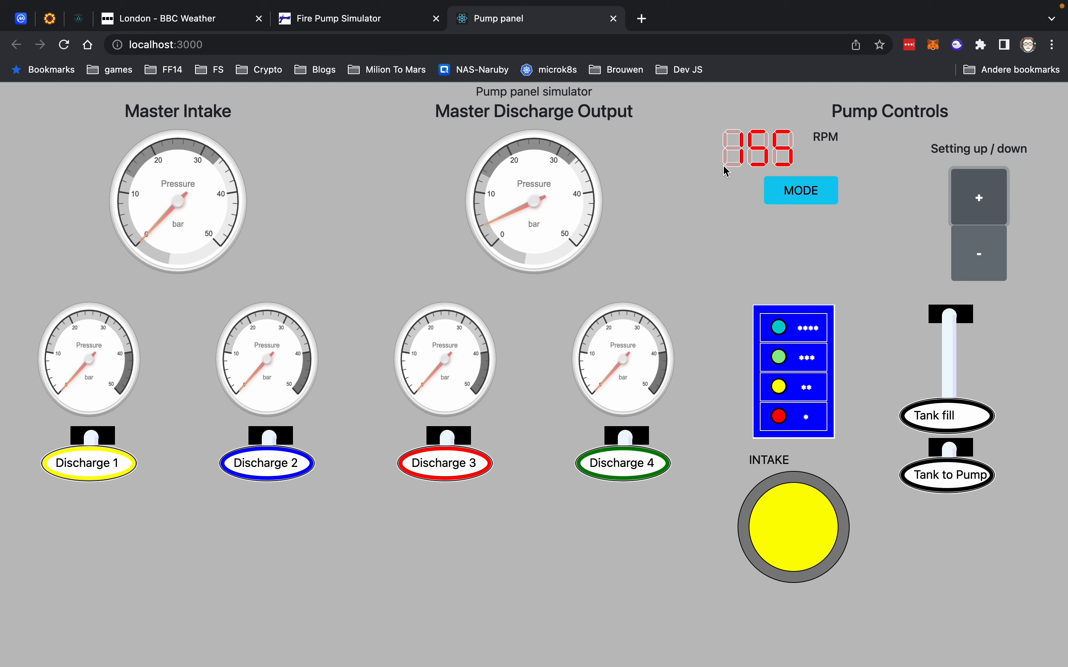
pyautogui.moveTo(978, 205)
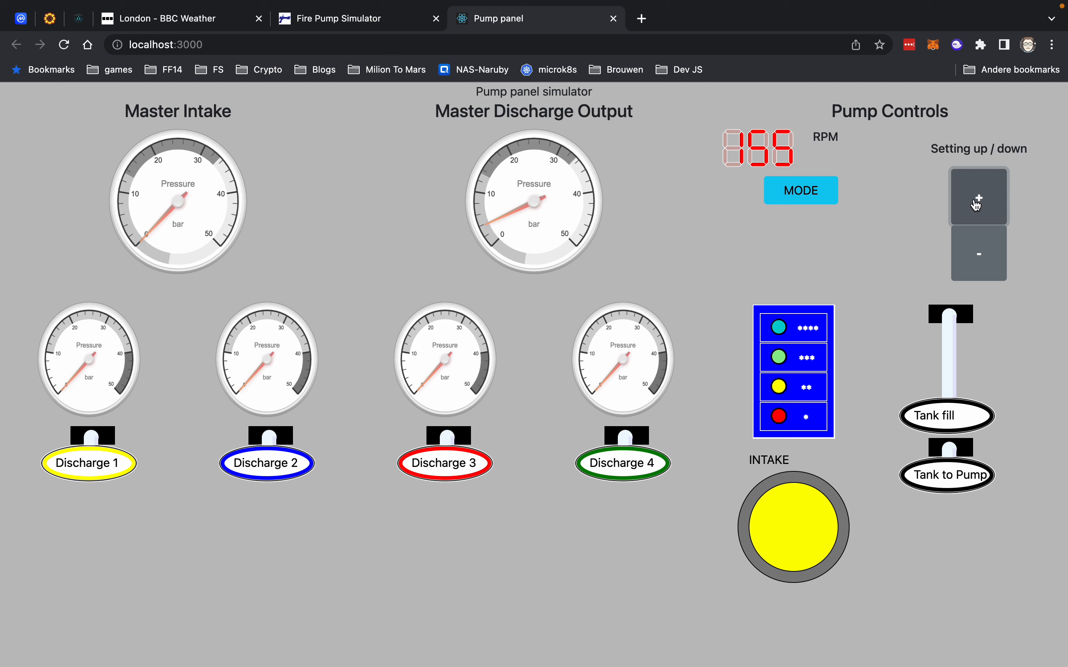
pyautogui.click(977, 197)
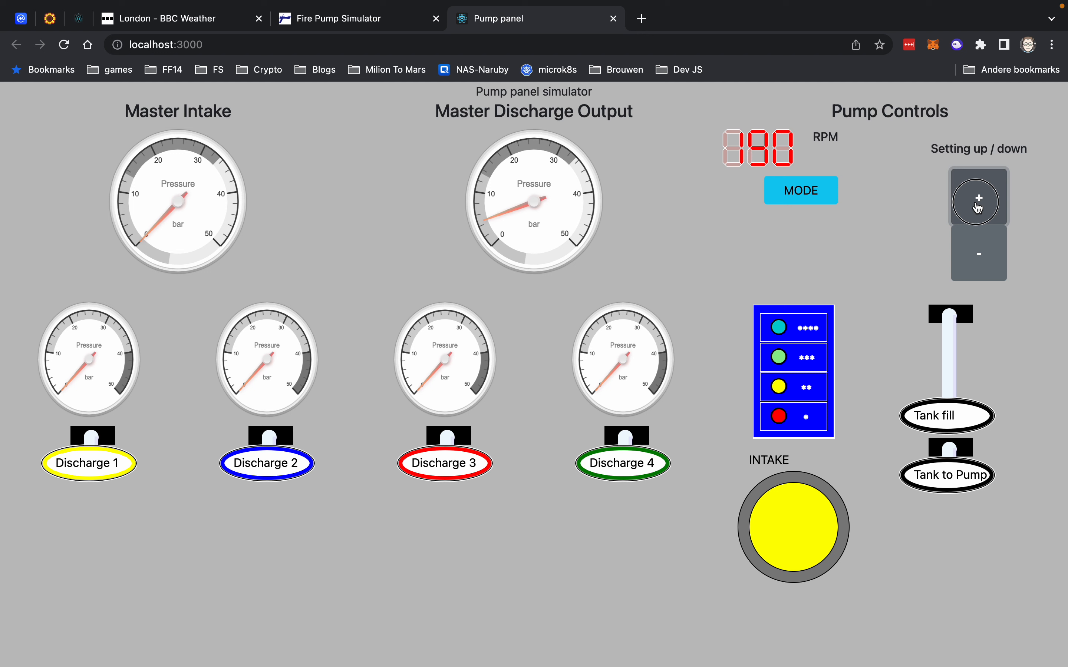
pyautogui.click(978, 198)
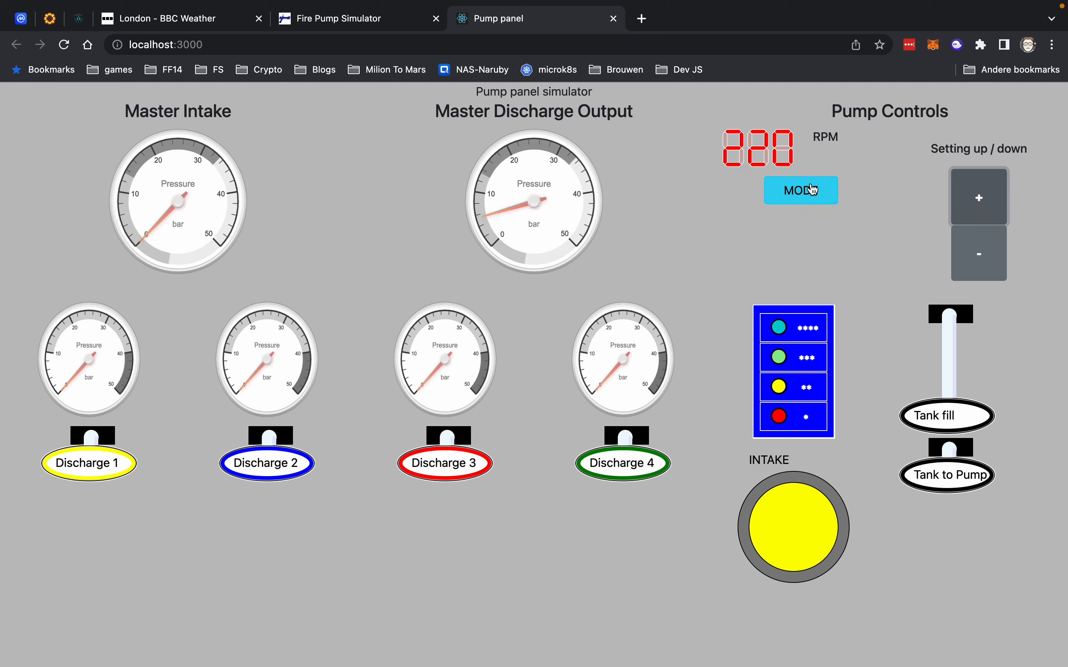
# Step: Switch the readout to Bar mode and nudge the setting up so it reads 085
pyautogui.click(800, 190)
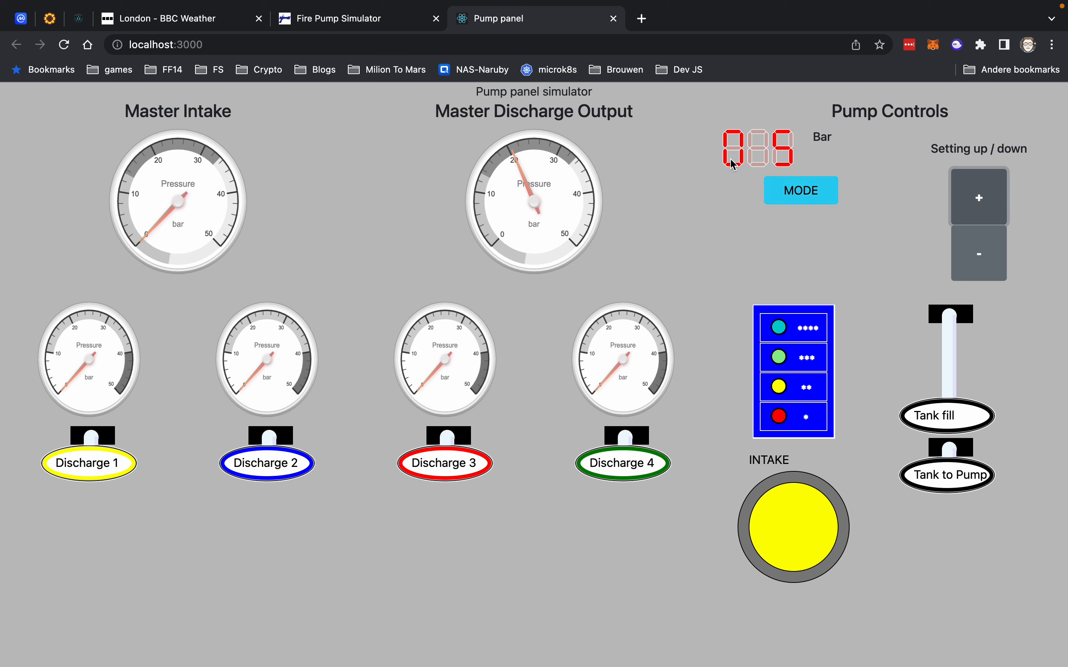
pyautogui.click(978, 197)
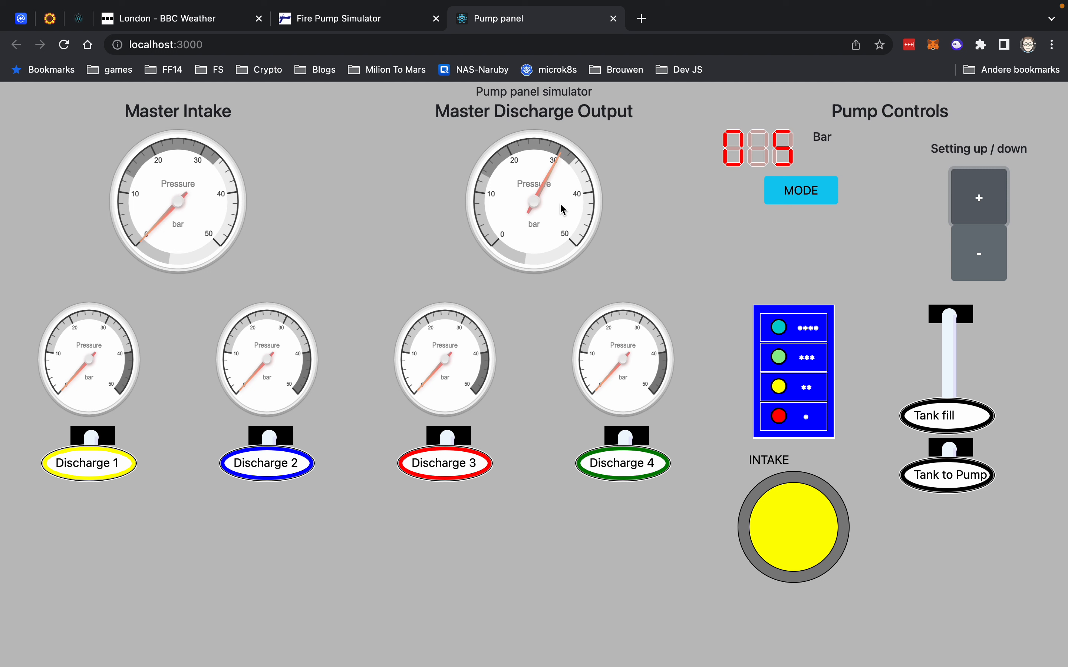
pyautogui.moveTo(303, 335)
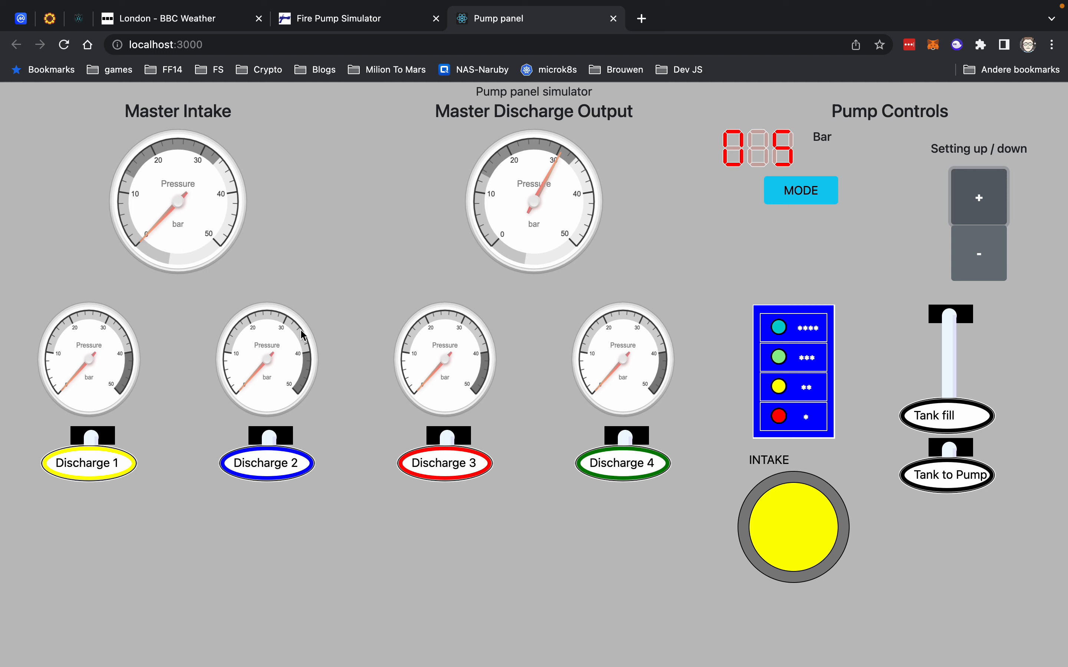
pyautogui.moveTo(429, 461)
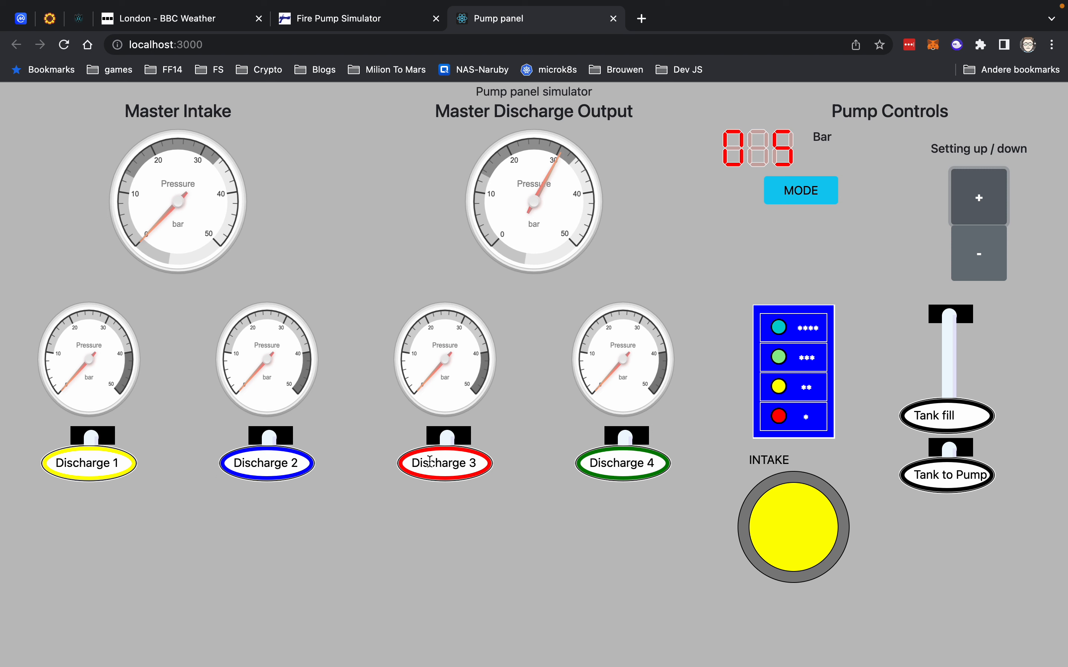
pyautogui.moveTo(104, 470)
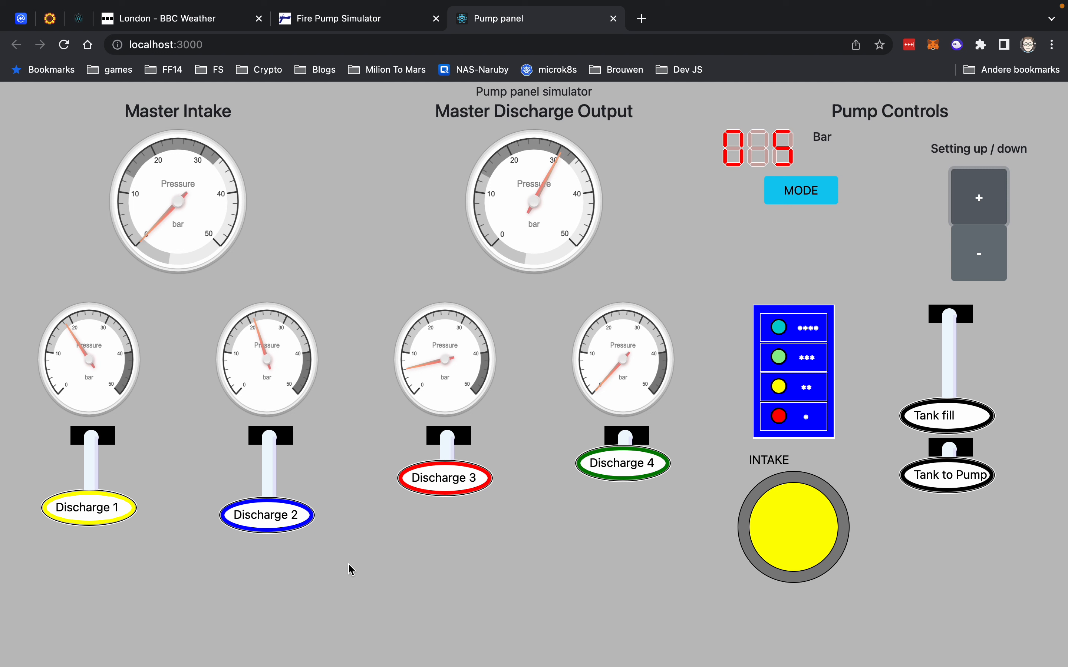
pyautogui.moveTo(139, 605)
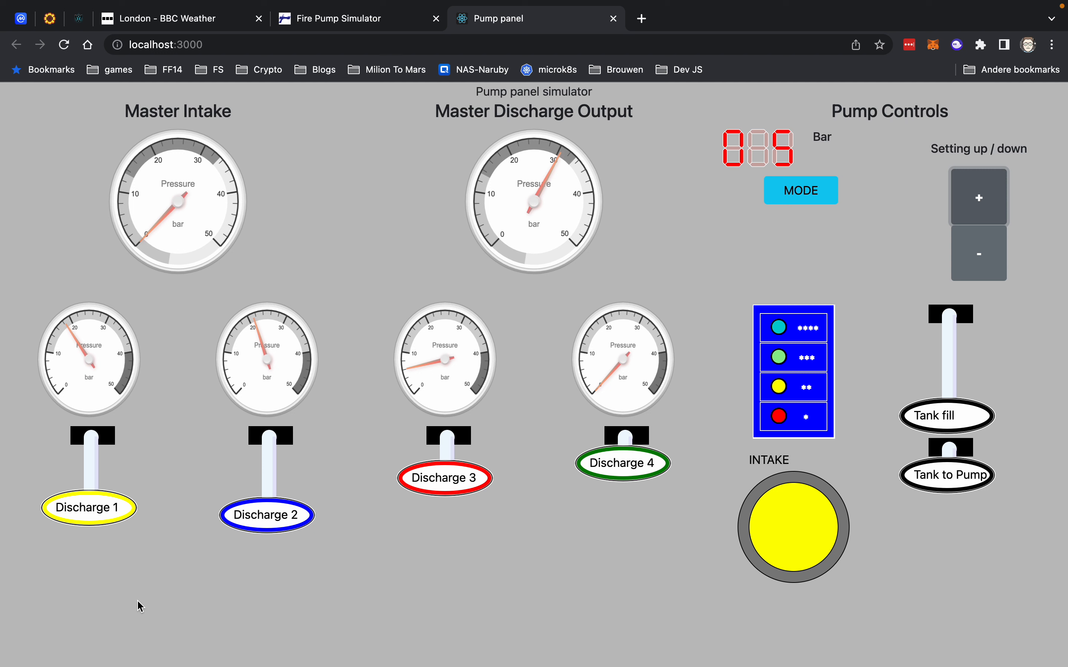
pyautogui.moveTo(725, 496)
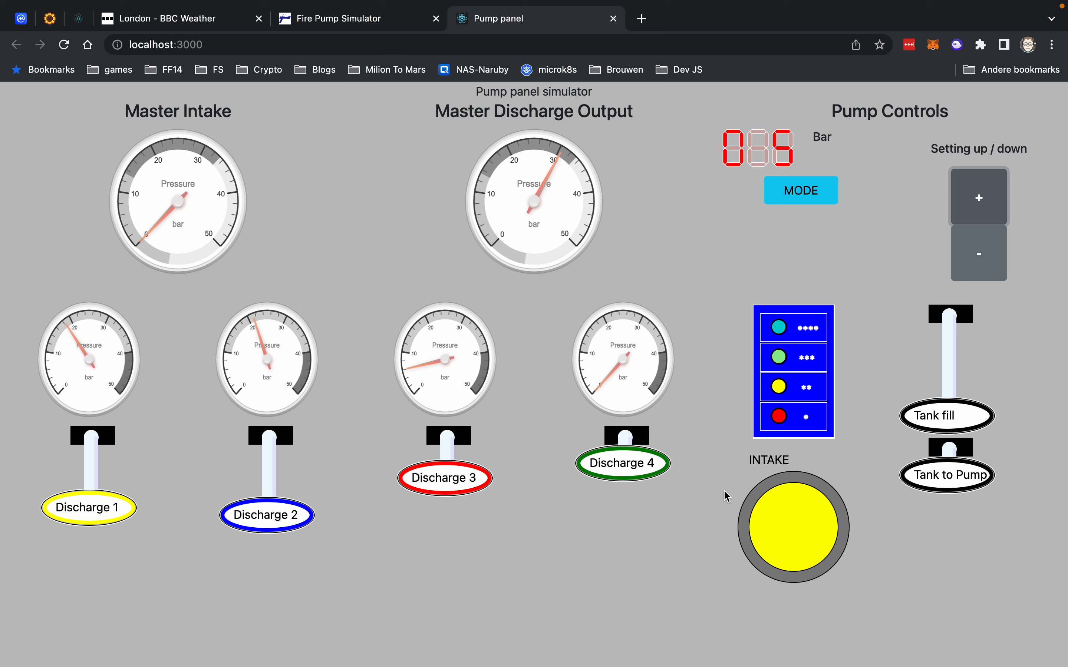
pyautogui.moveTo(168, 532)
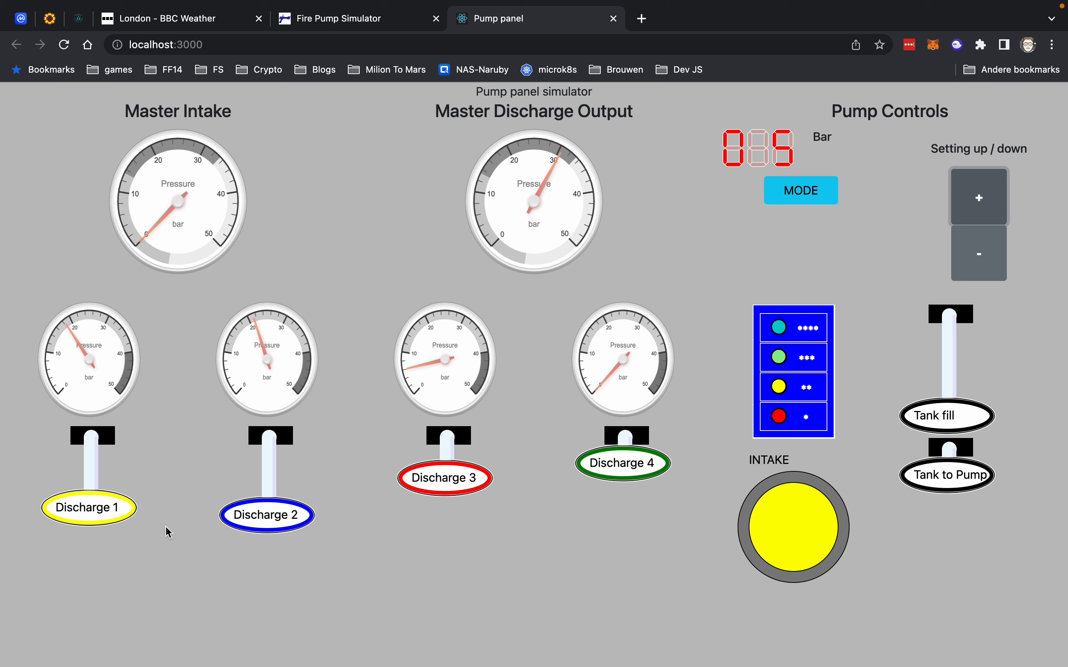
pyautogui.moveTo(373, 441)
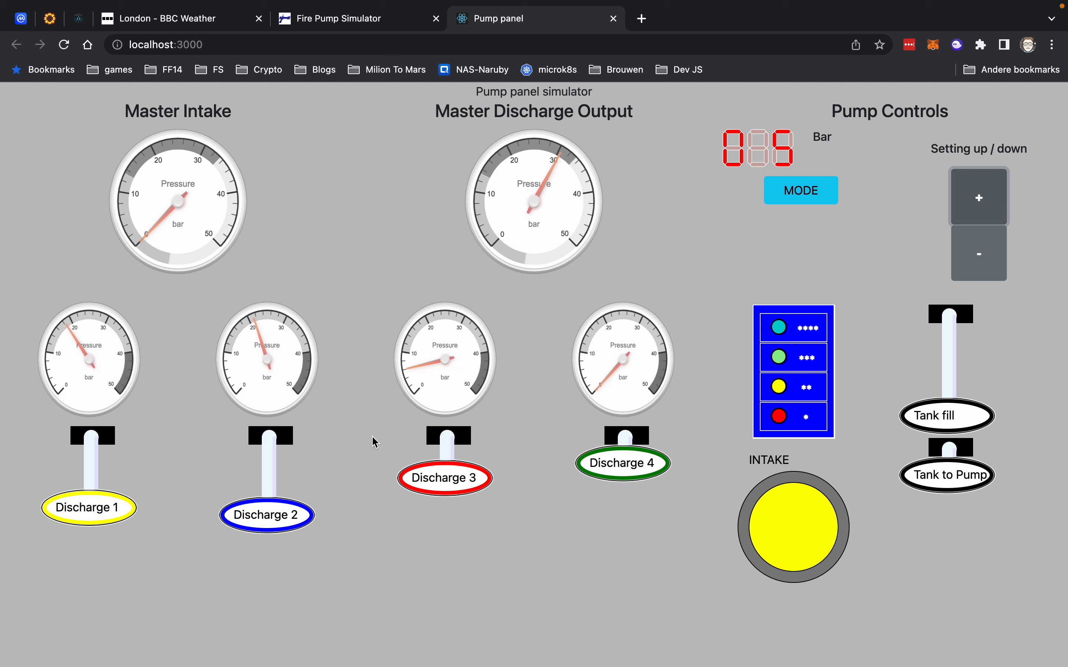
pyautogui.moveTo(353, 491)
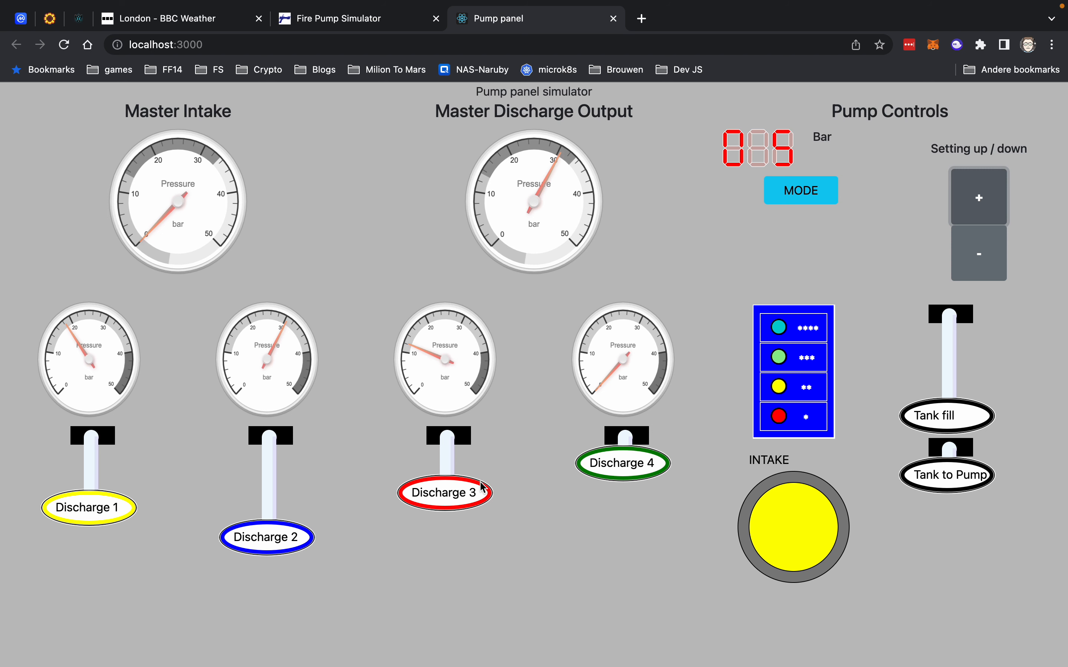
pyautogui.moveTo(473, 530)
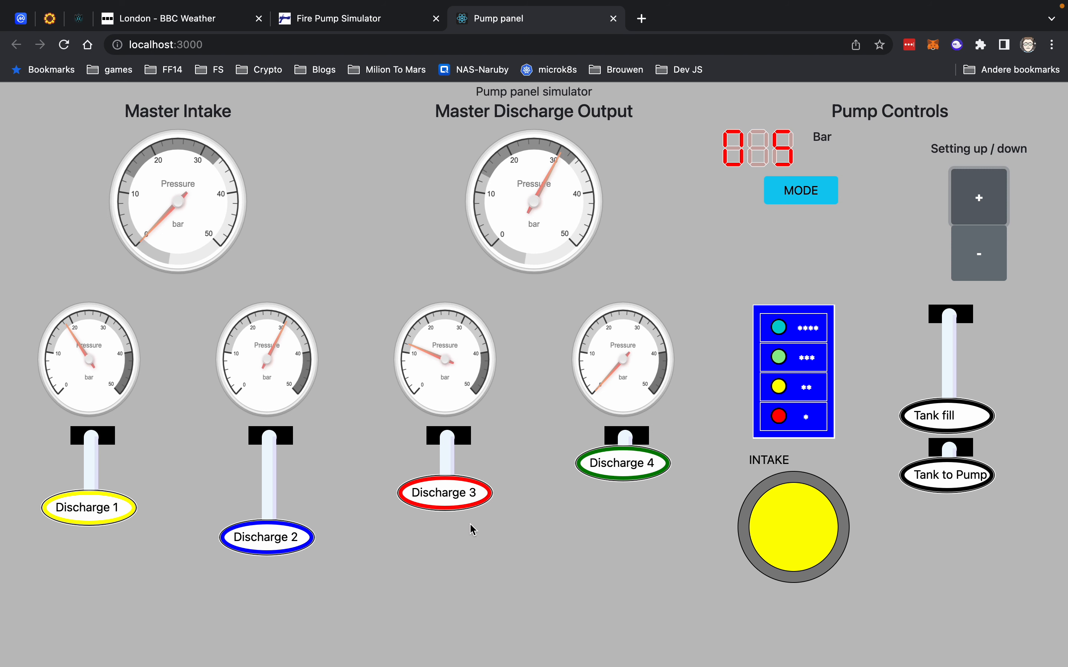
pyautogui.moveTo(473, 485)
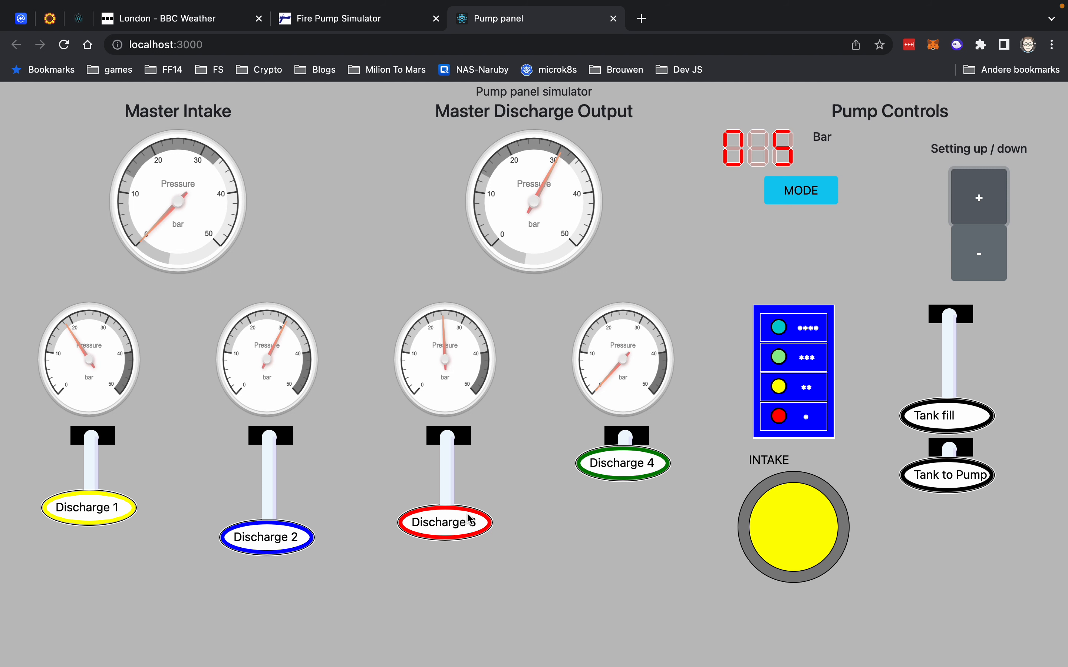
pyautogui.moveTo(739, 471)
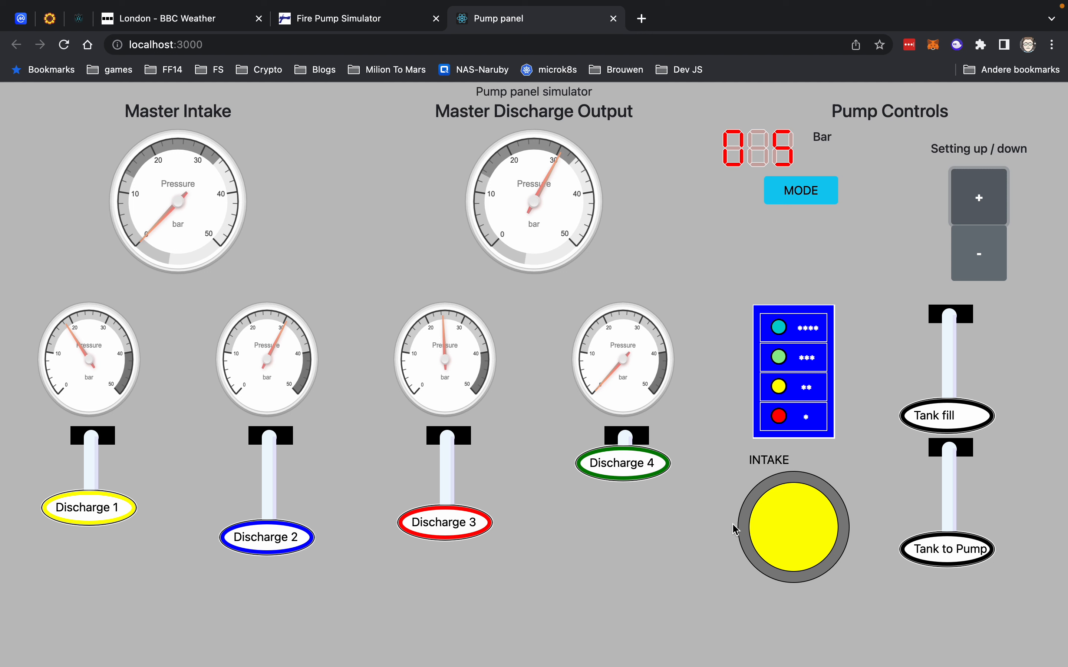
pyautogui.moveTo(648, 533)
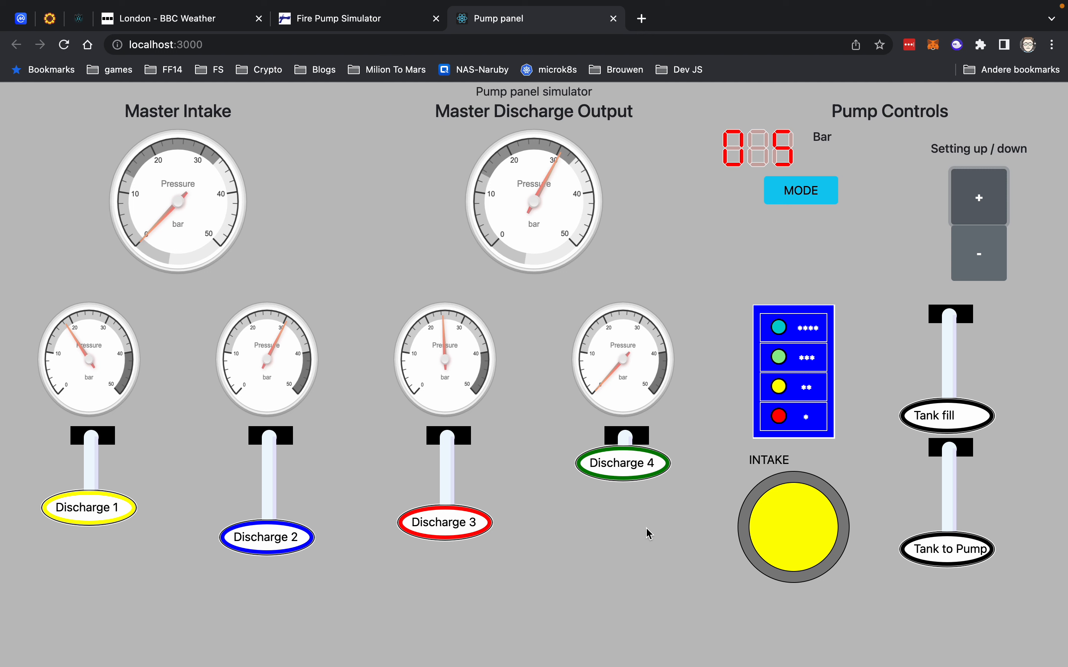
pyautogui.moveTo(648, 572)
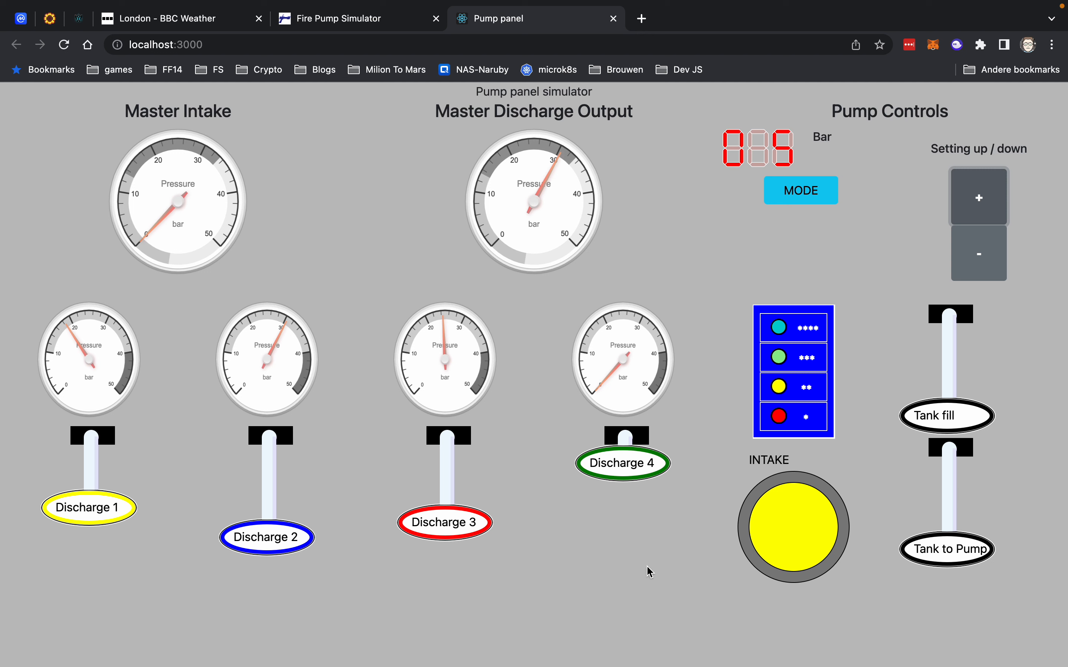
pyautogui.moveTo(675, 271)
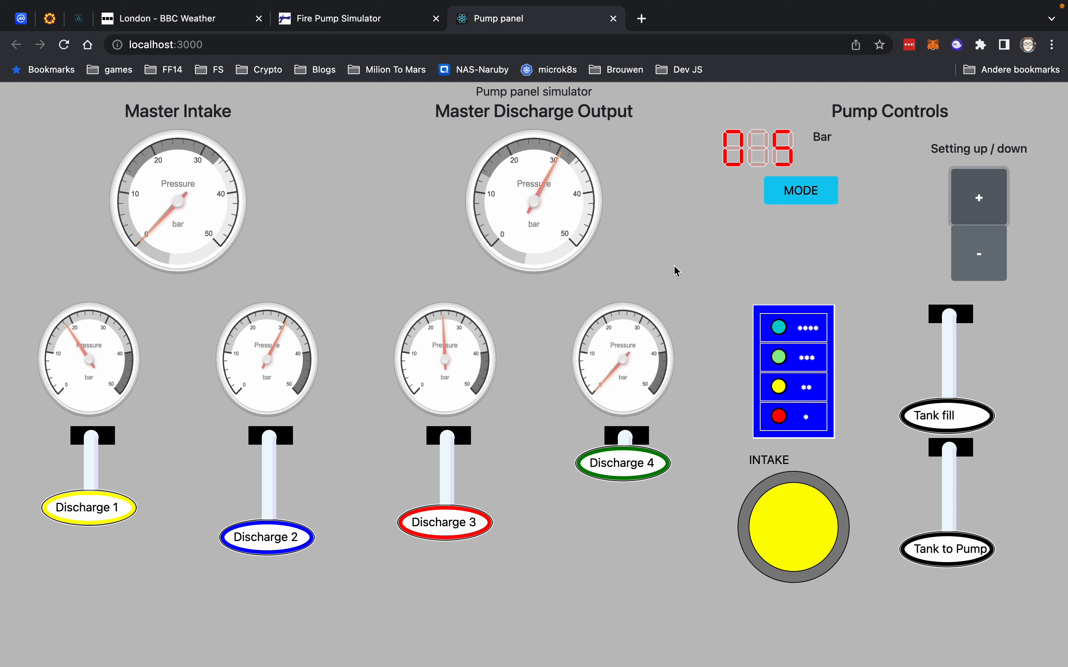
pyautogui.moveTo(388, 282)
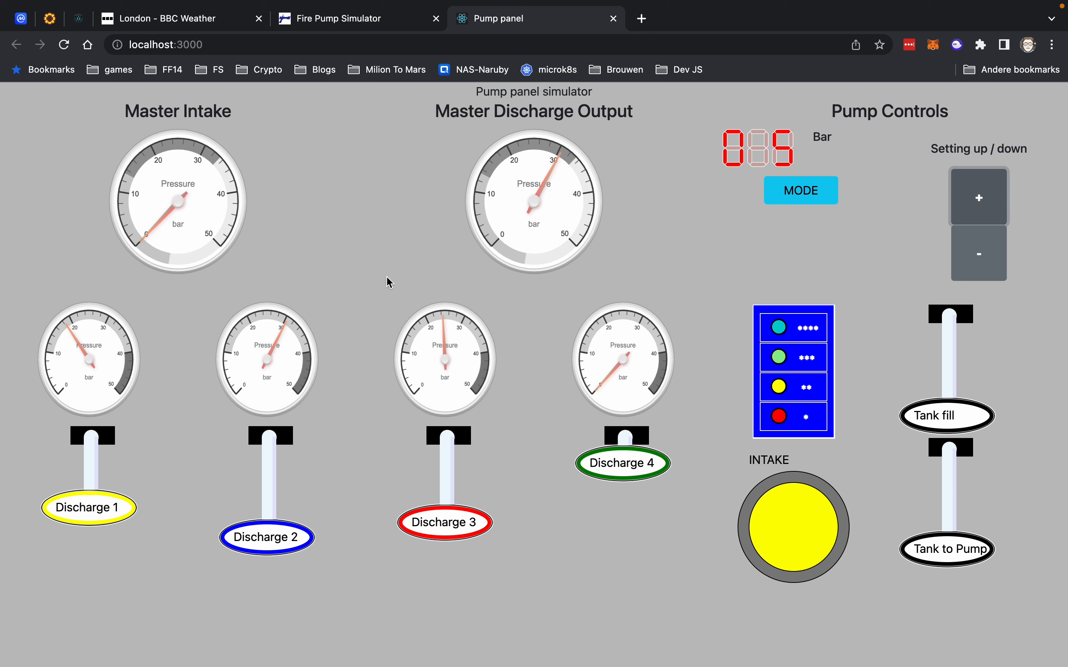
pyautogui.moveTo(233, 283)
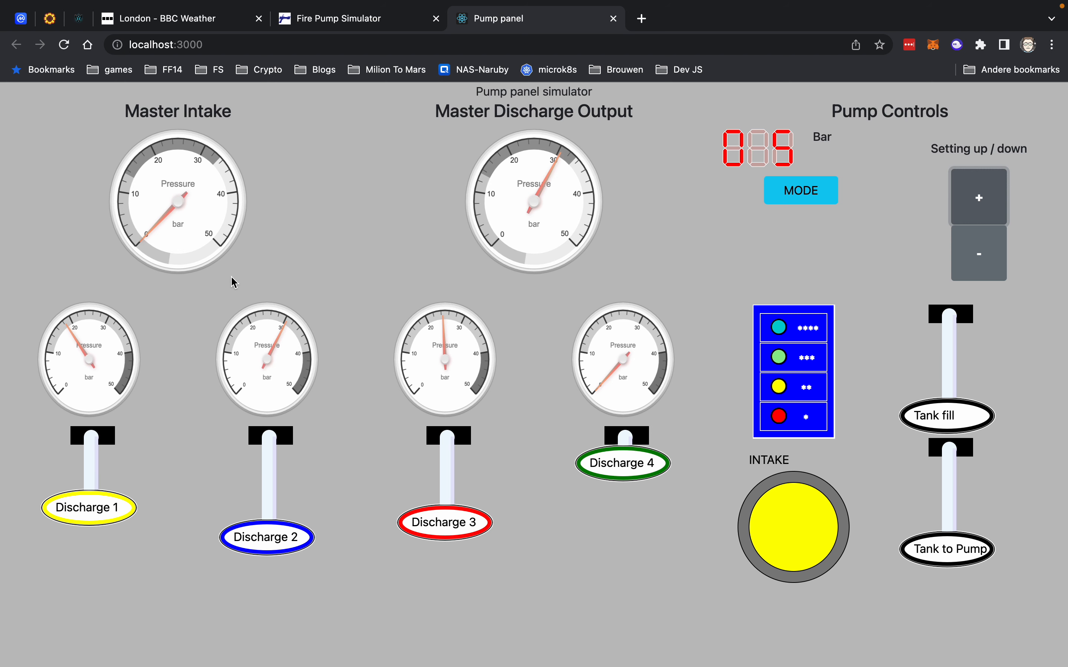